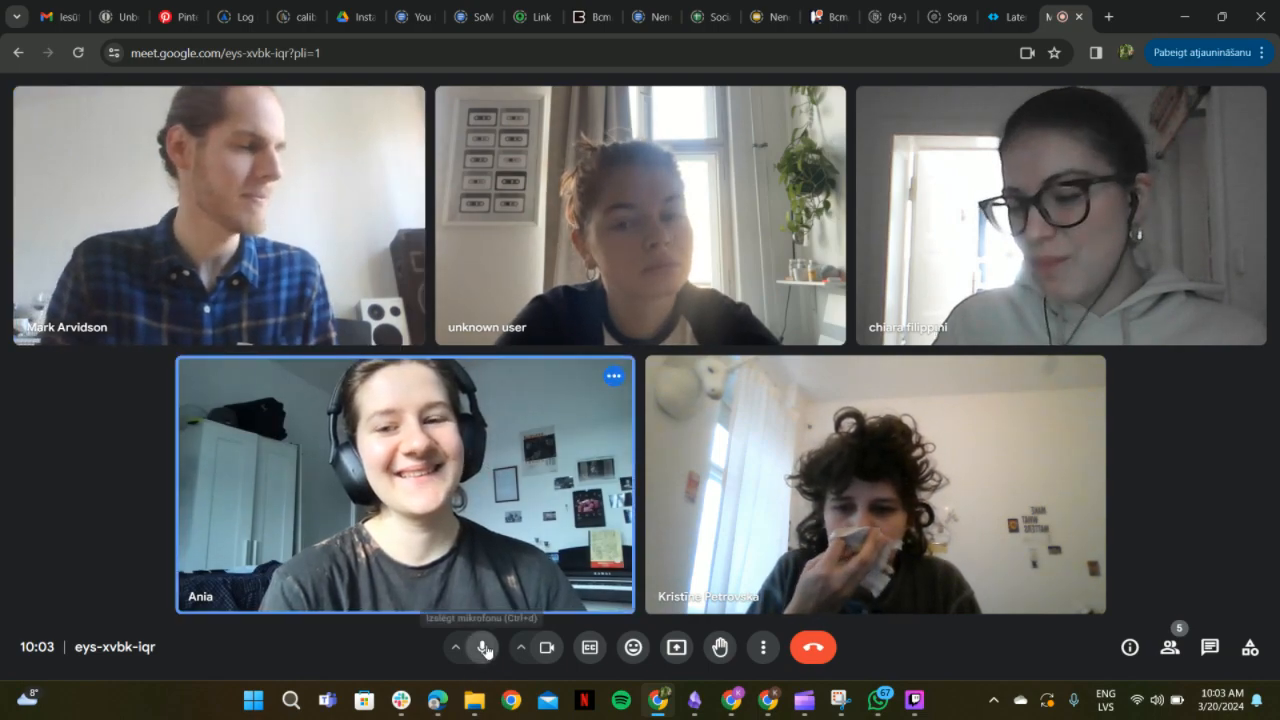
- Mute your microphone from the Meet toolbar, then switch to the BcmArte board
click(483, 647)
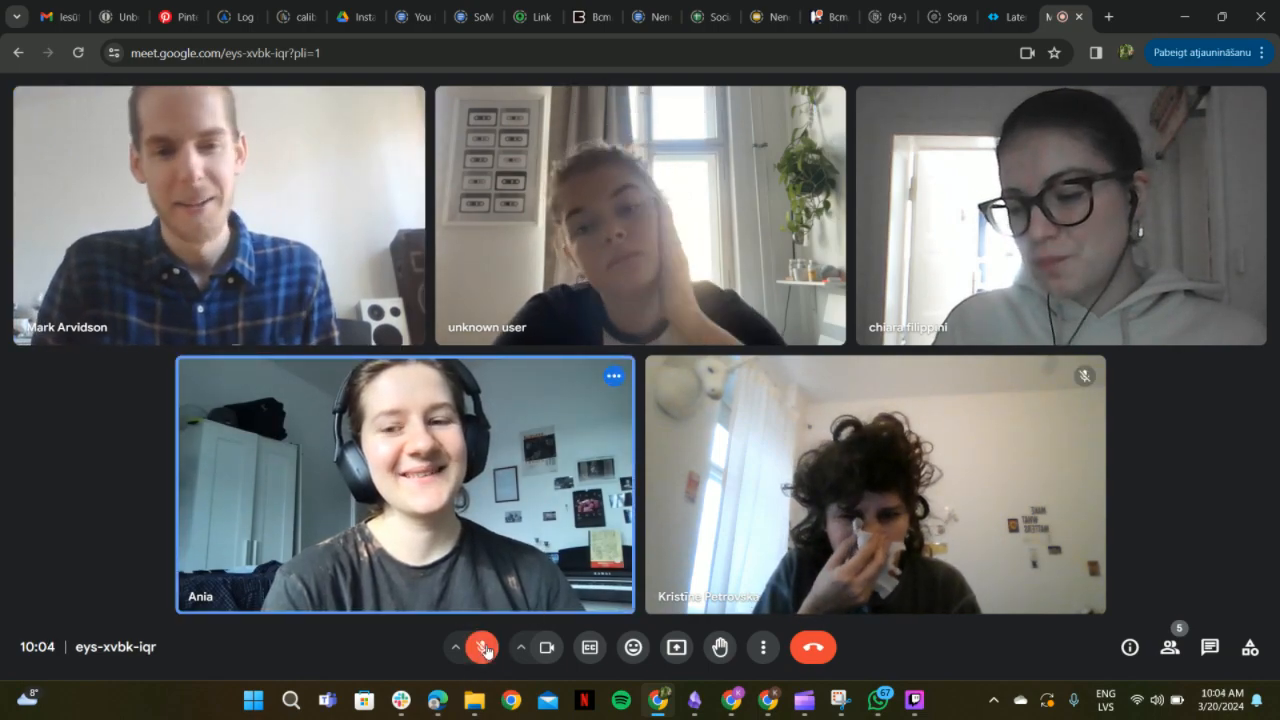
click(483, 647)
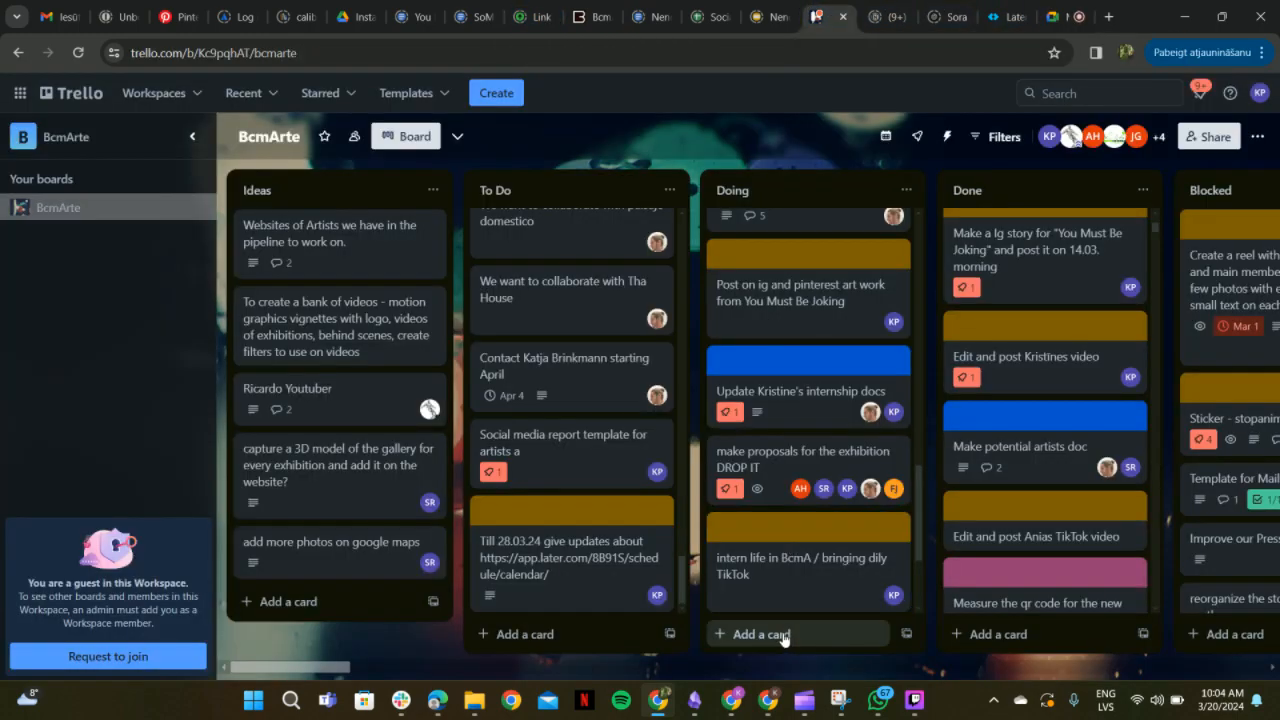
- Scroll to the Doing list and enter the card 'Give Twitch studio acces to Mark'
scroll(down, 3)
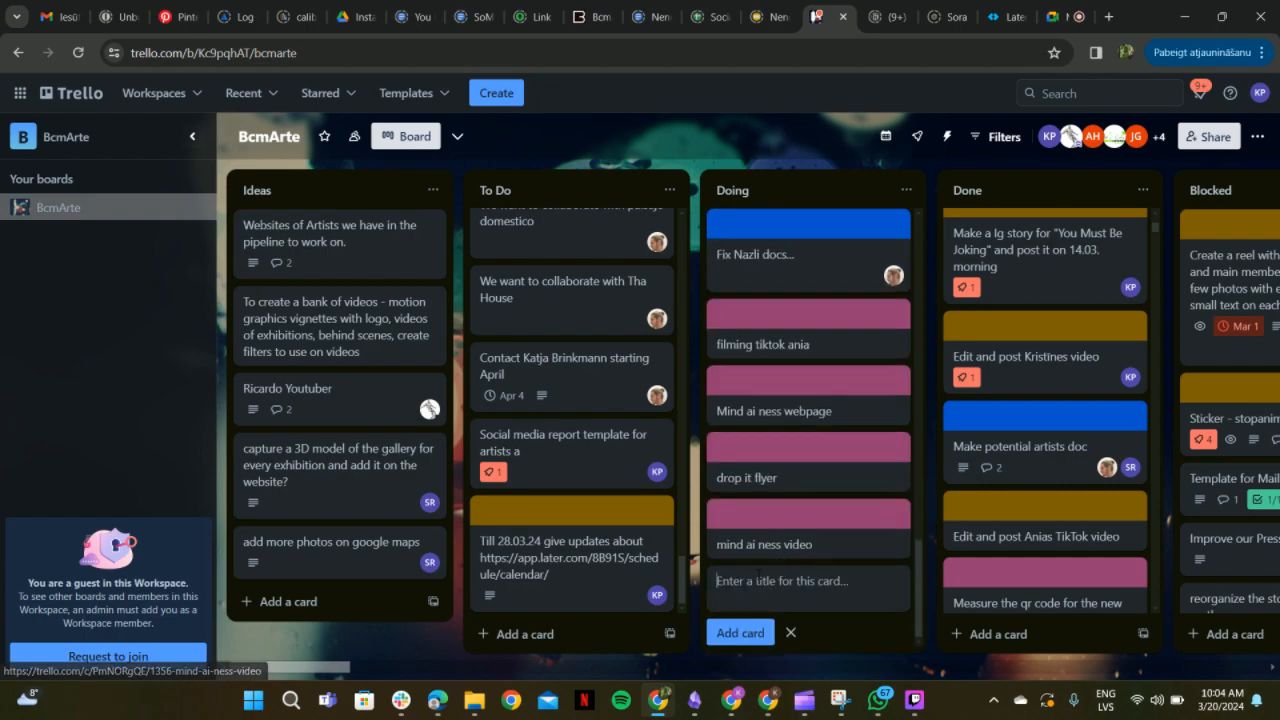
text(Give a)
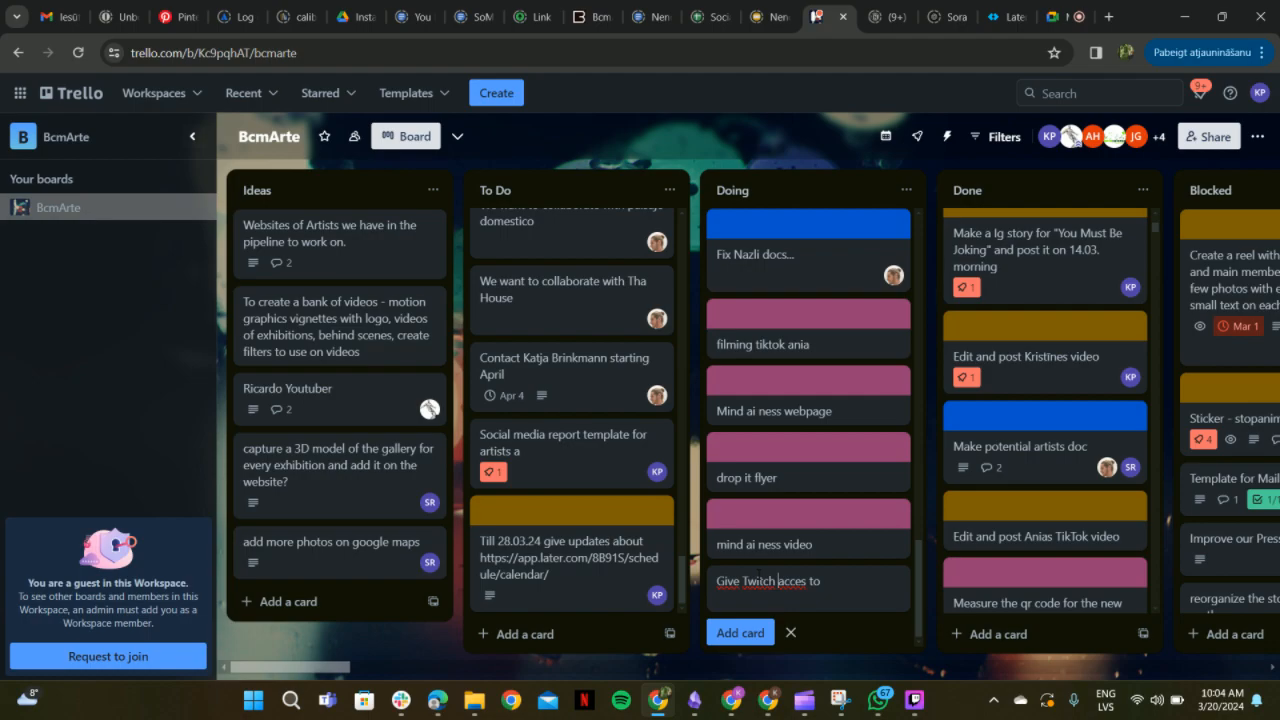
text(studio)
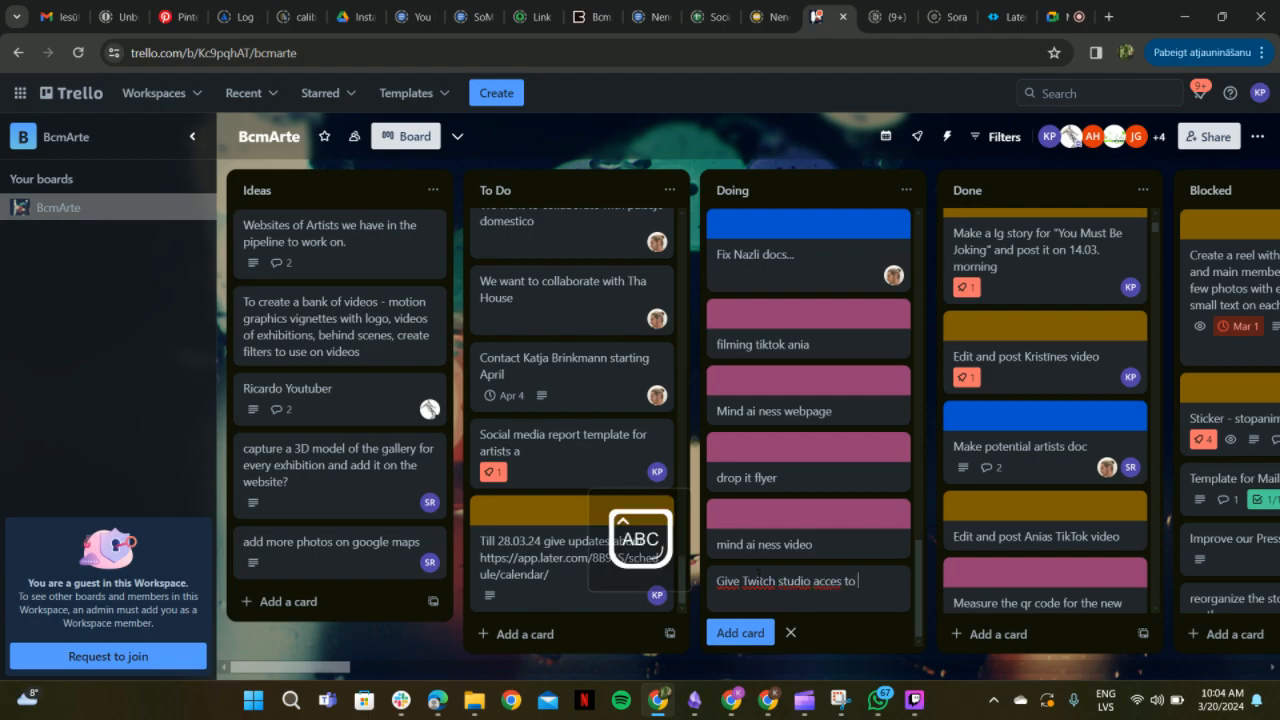
text(Mark)
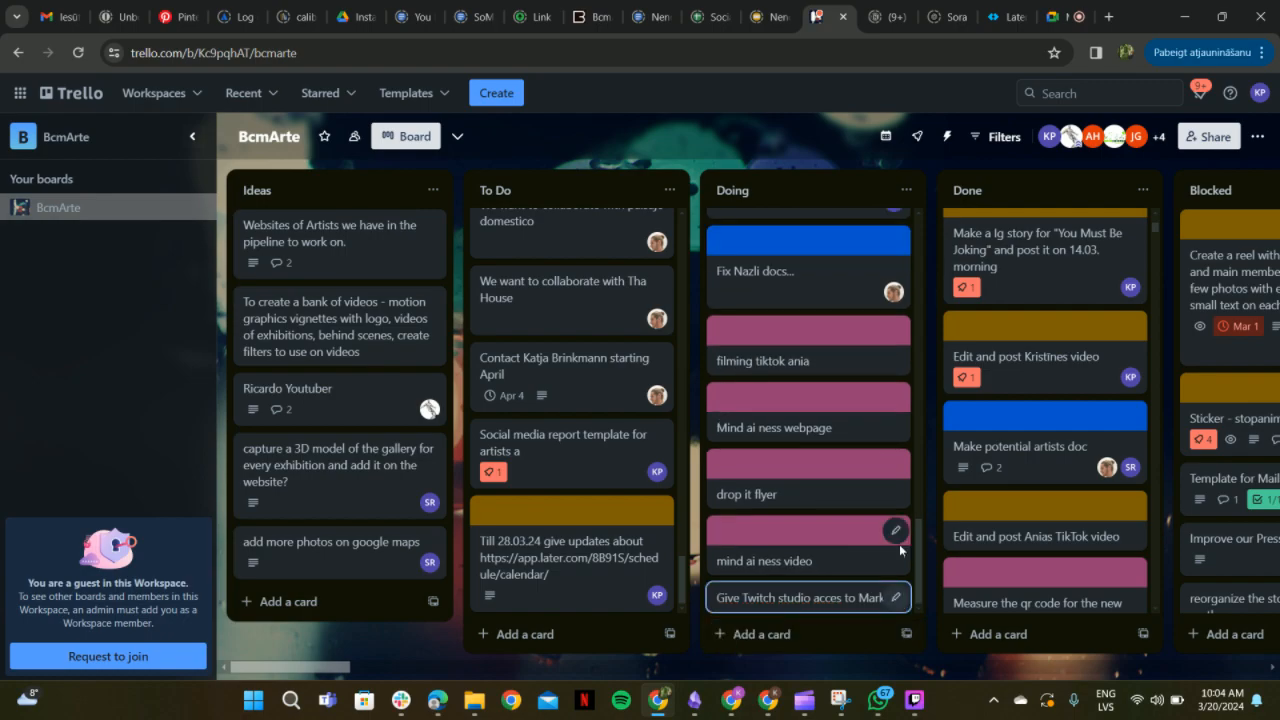
- Assign yourself as a member of the Twitch studio card
click(895, 529)
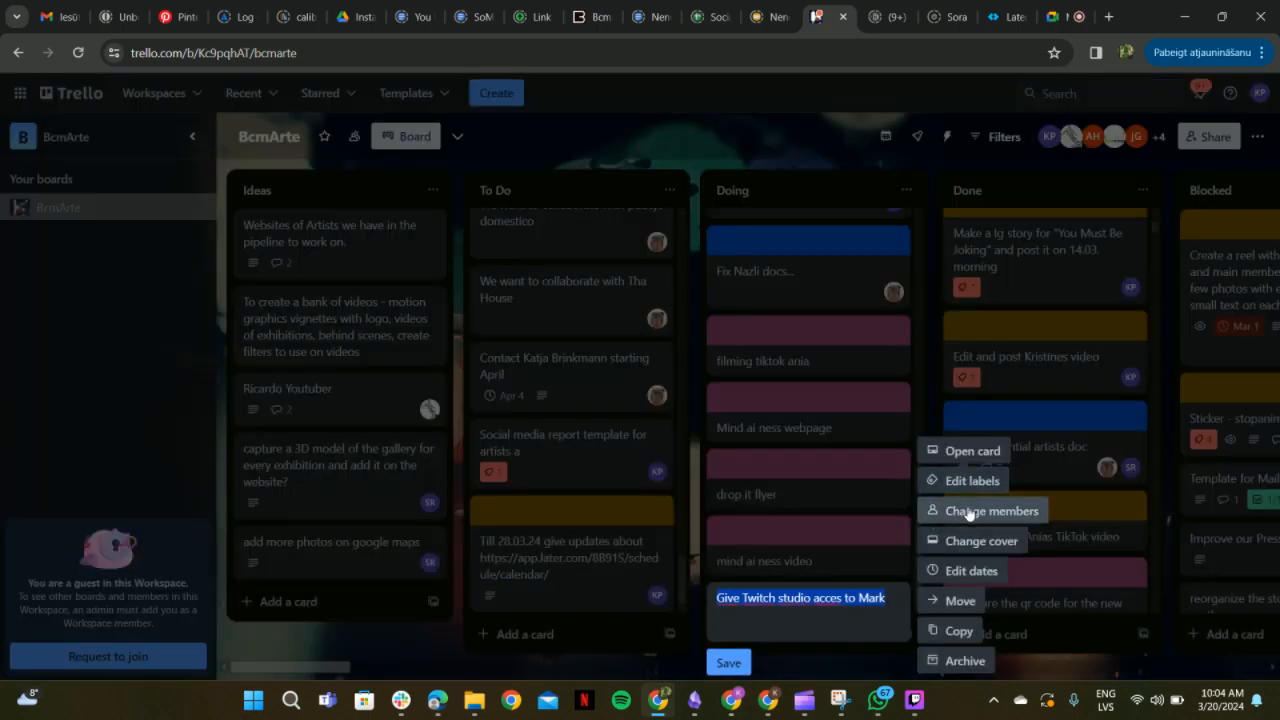
click(991, 510)
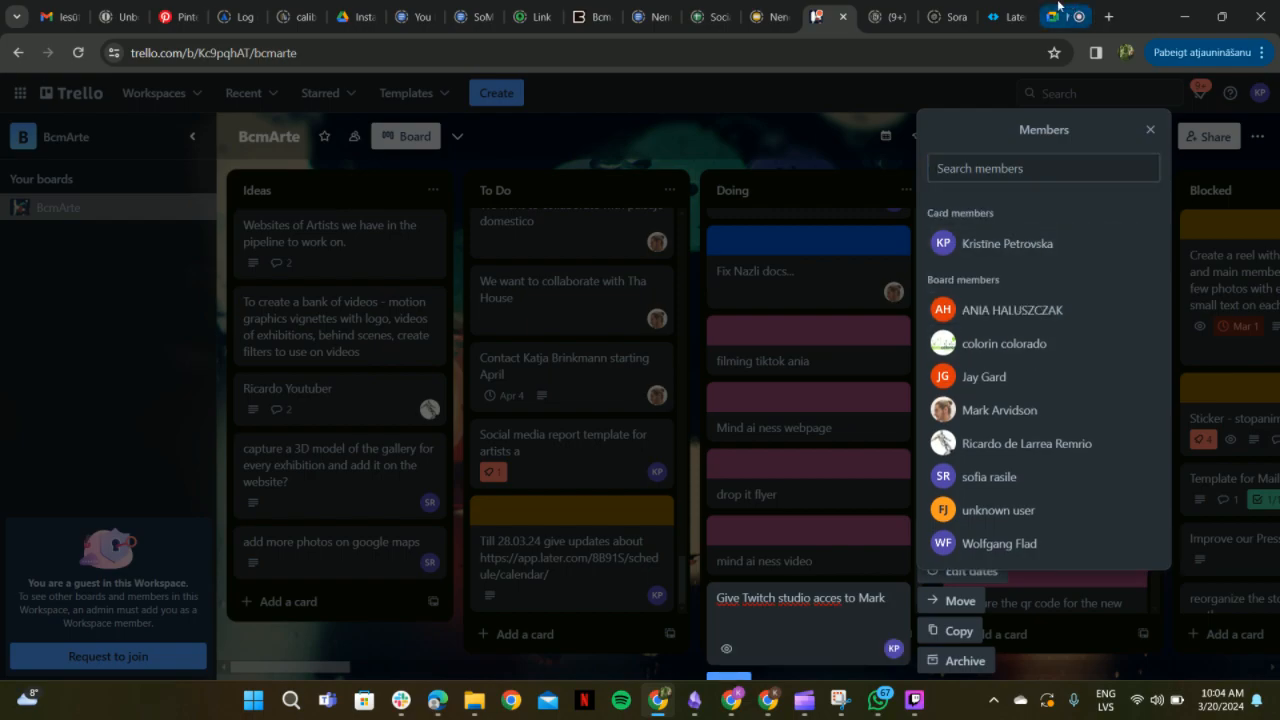
click(1065, 16)
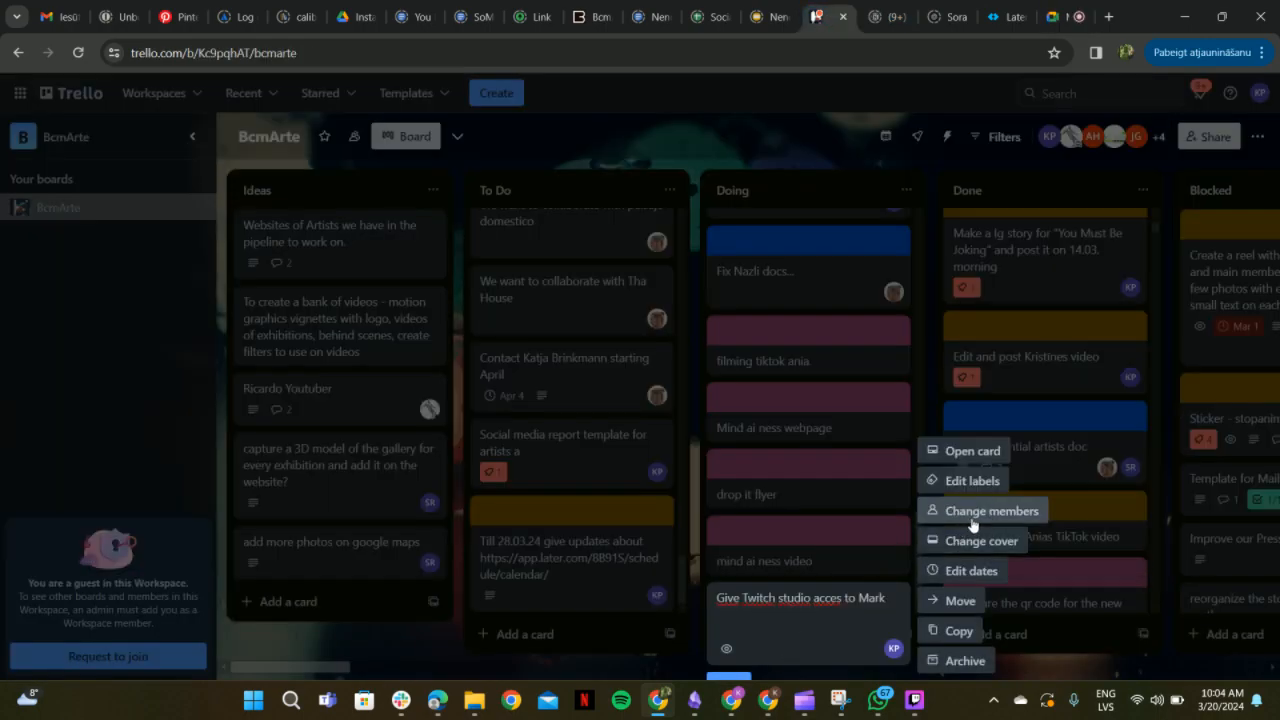
- Give the card a mustard-yellow cover and start another card in Doing
click(982, 540)
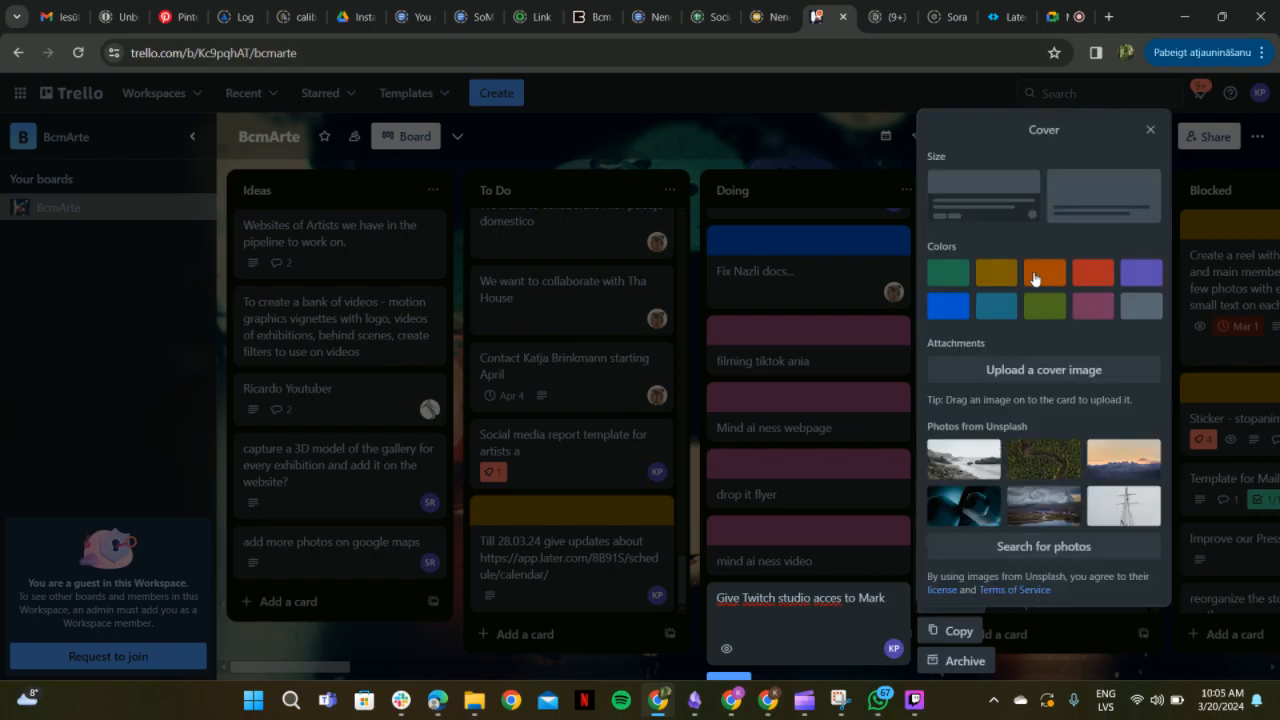
click(996, 272)
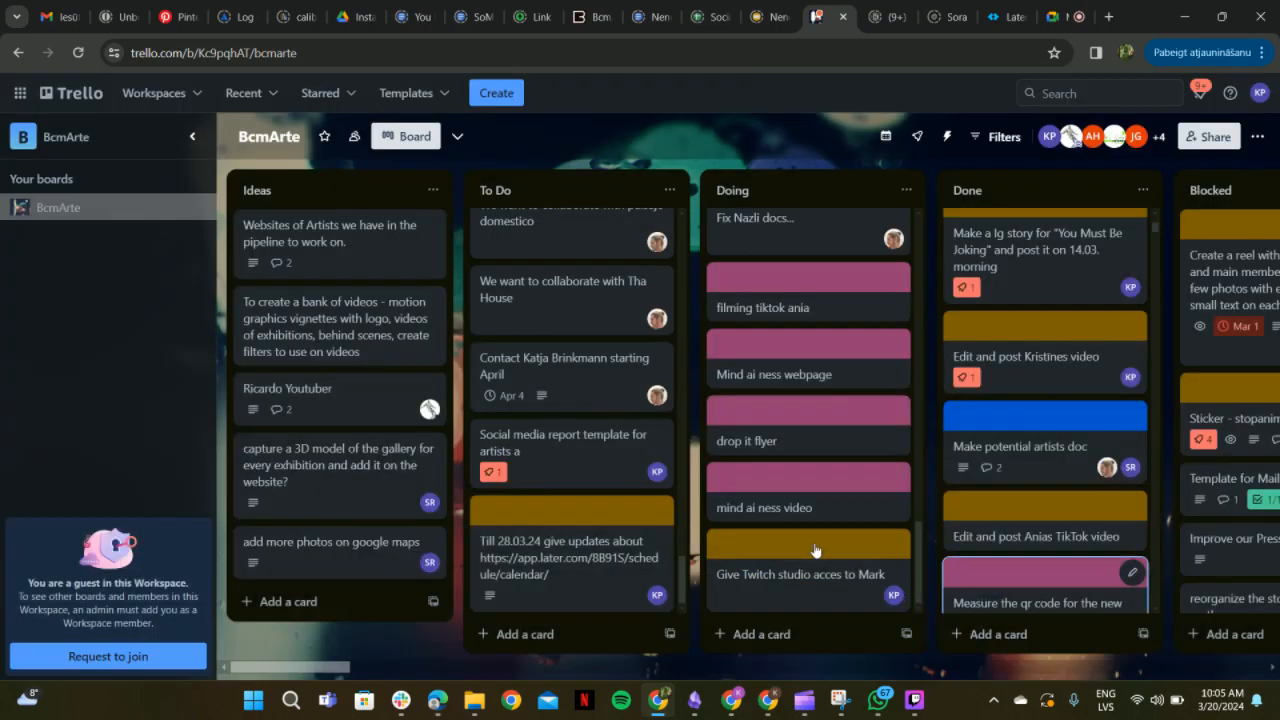
mouse_move(810, 574)
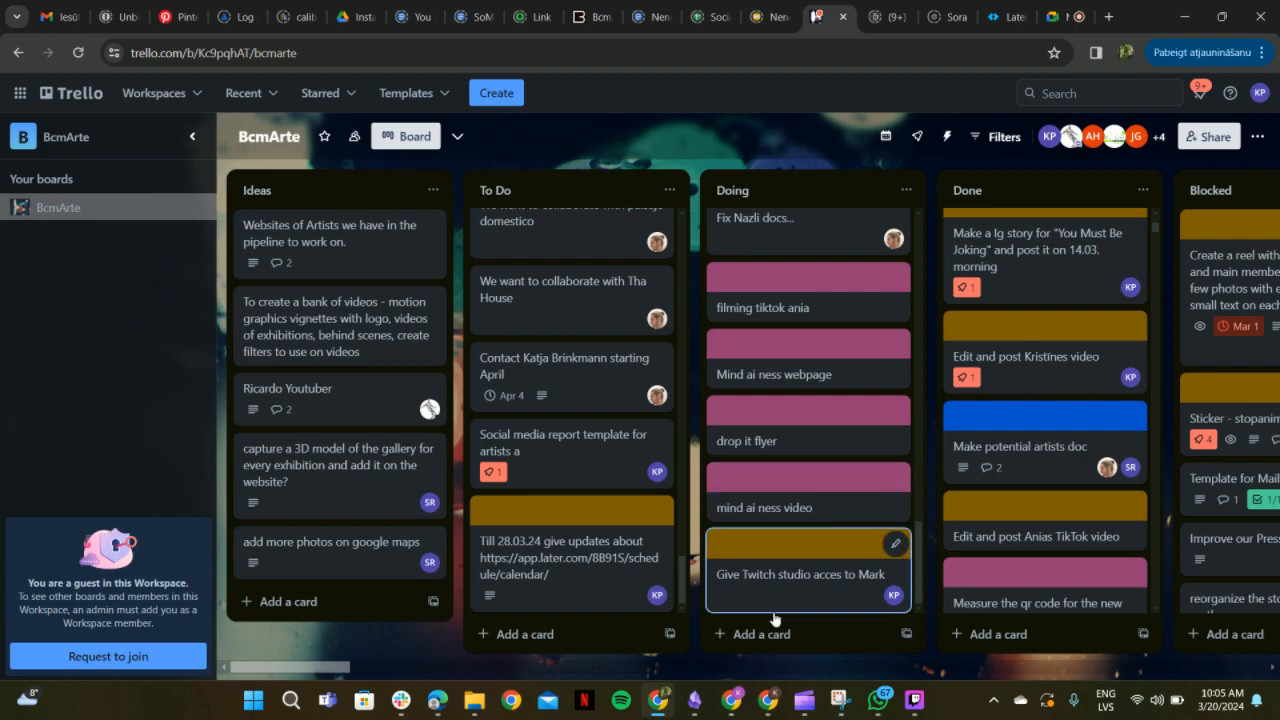
click(762, 634)
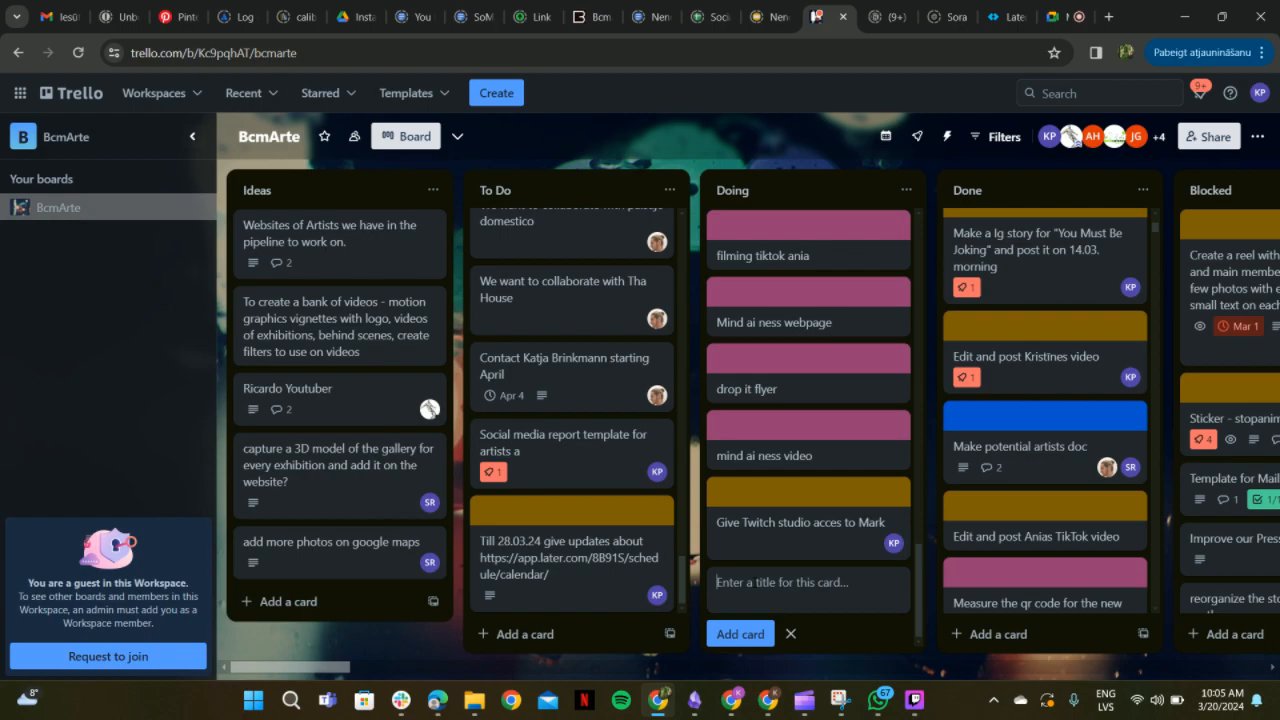
- Enter 'Edit Anias intern day' as the new Doing card's title
text(Edit)
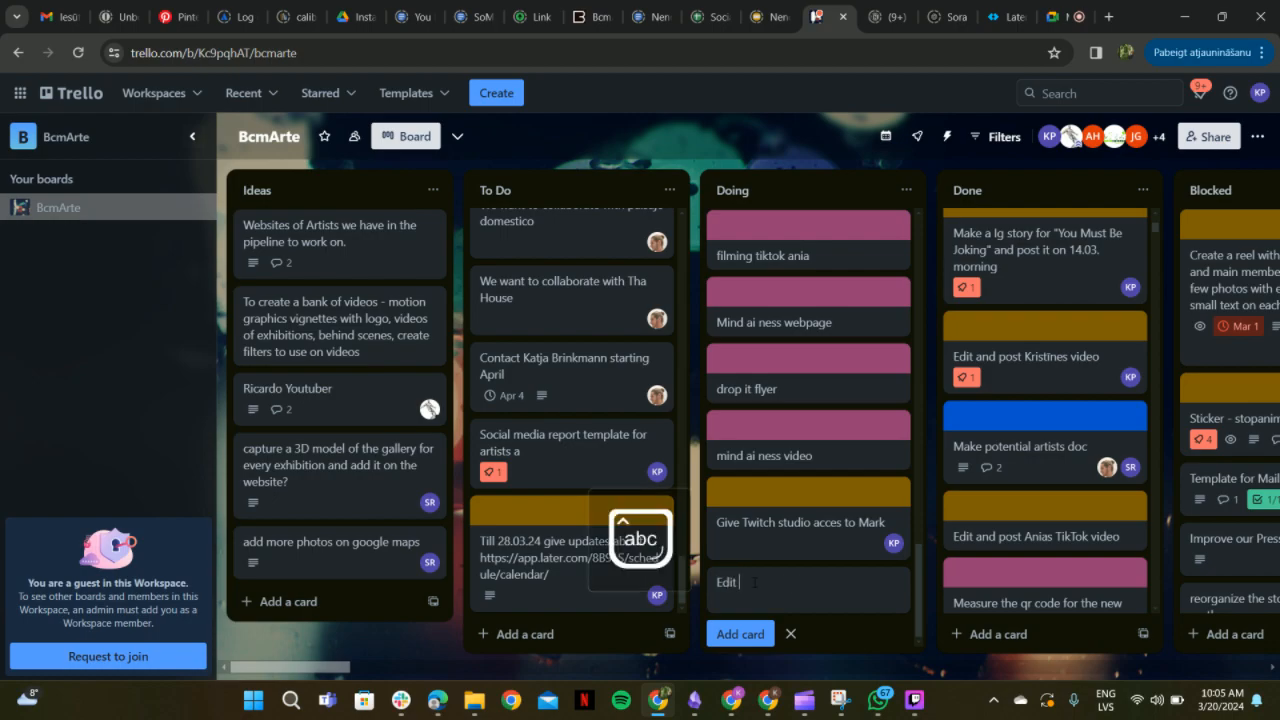
text(Anias)
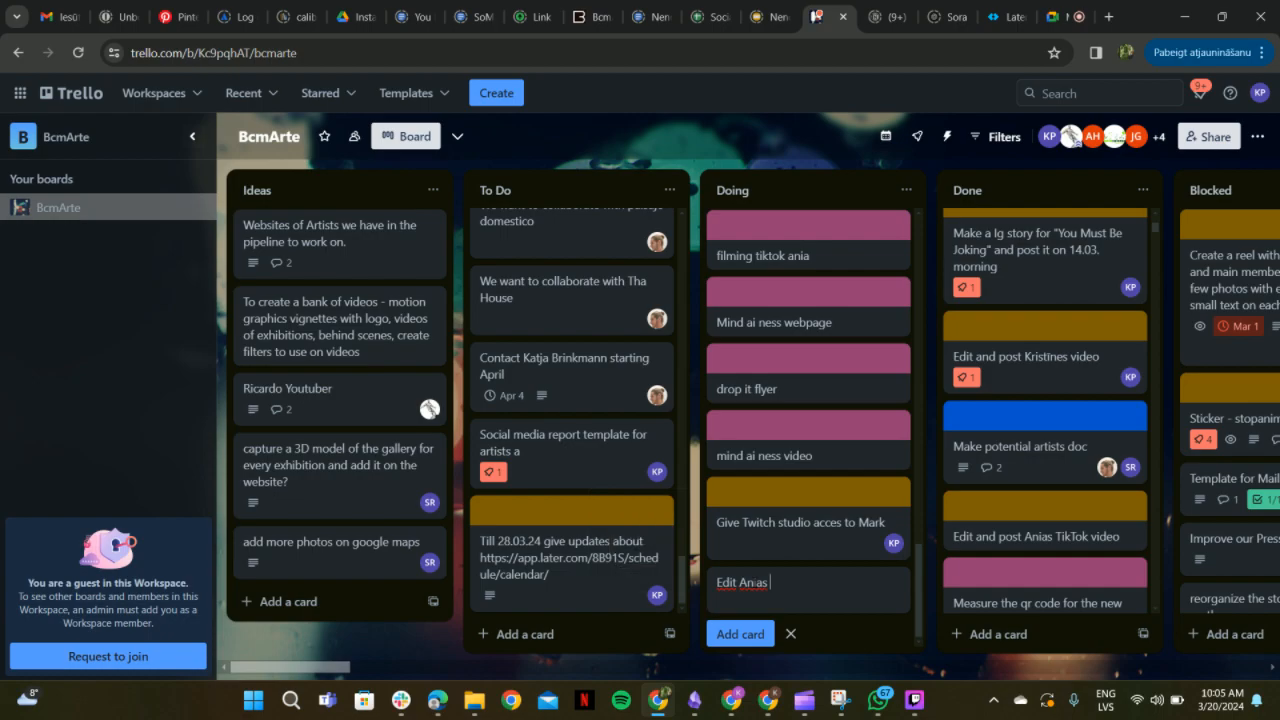
text(intern day)
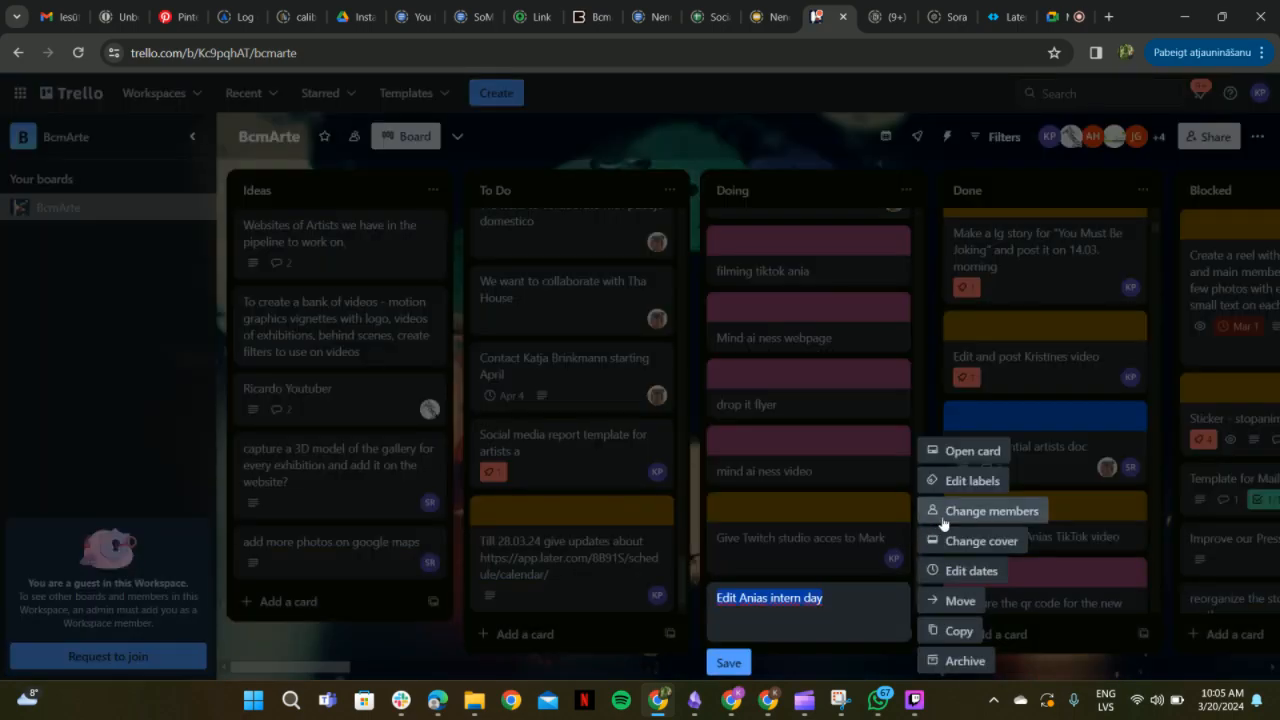
- Assign yourself to the Edit Anias intern day card and open its cover choices
click(991, 510)
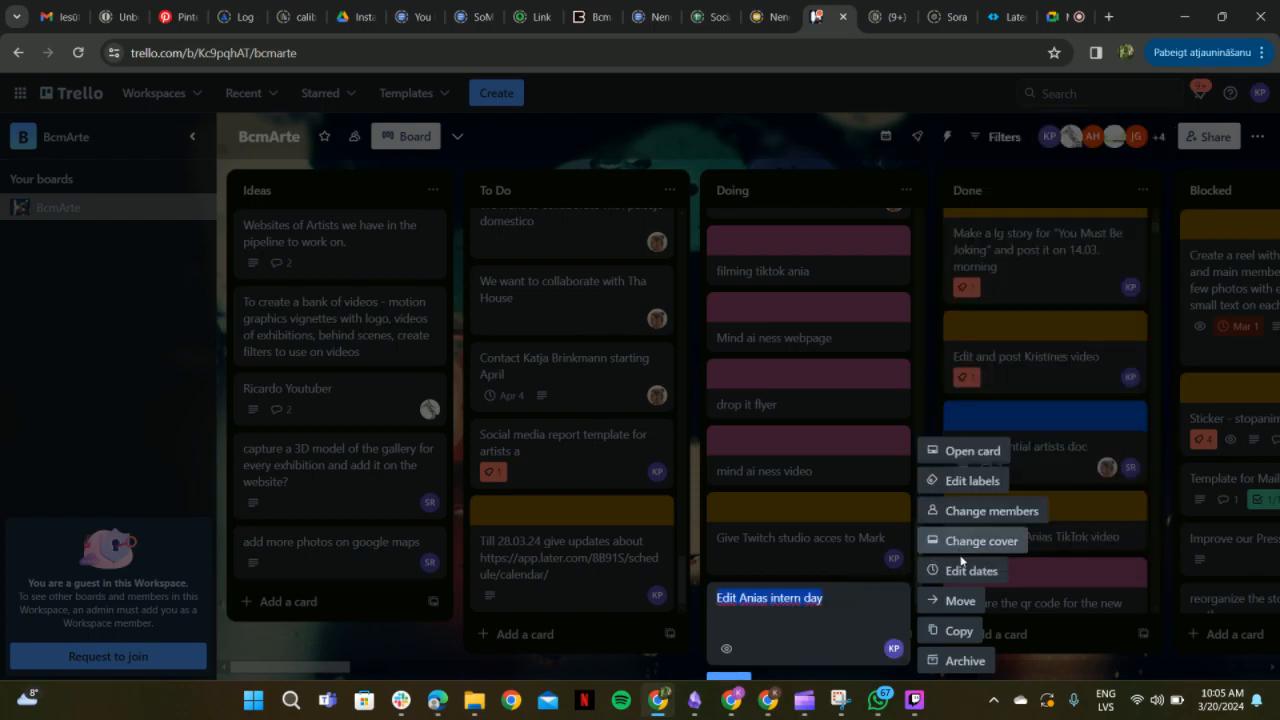
click(981, 540)
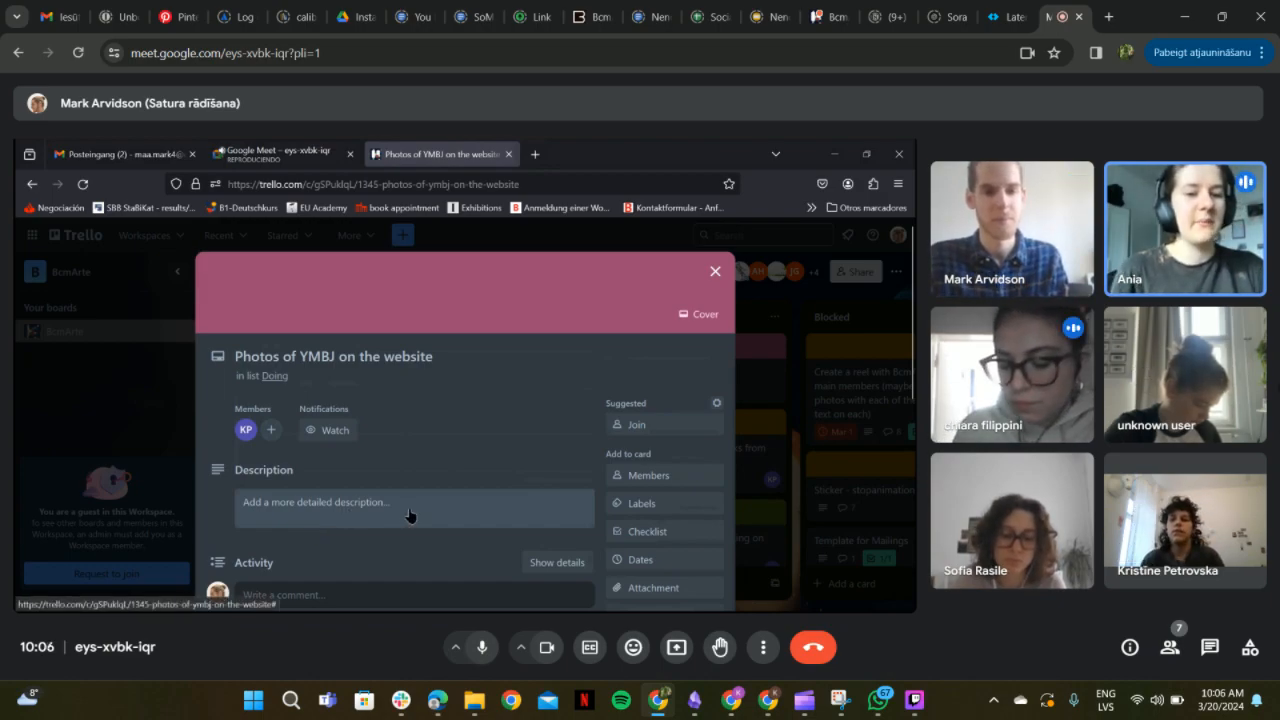
- Write 'Put them on Drive so Ania can' in the photos card description
click(410, 505)
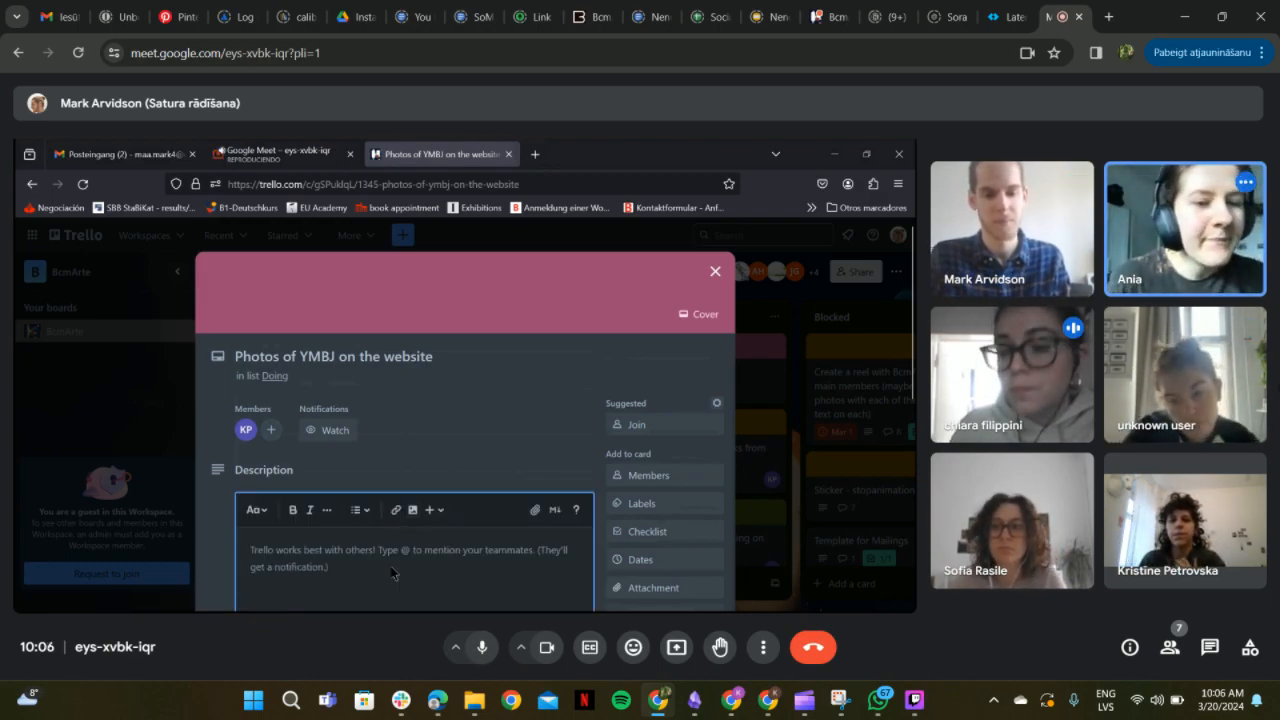
text(Put them on Drive)
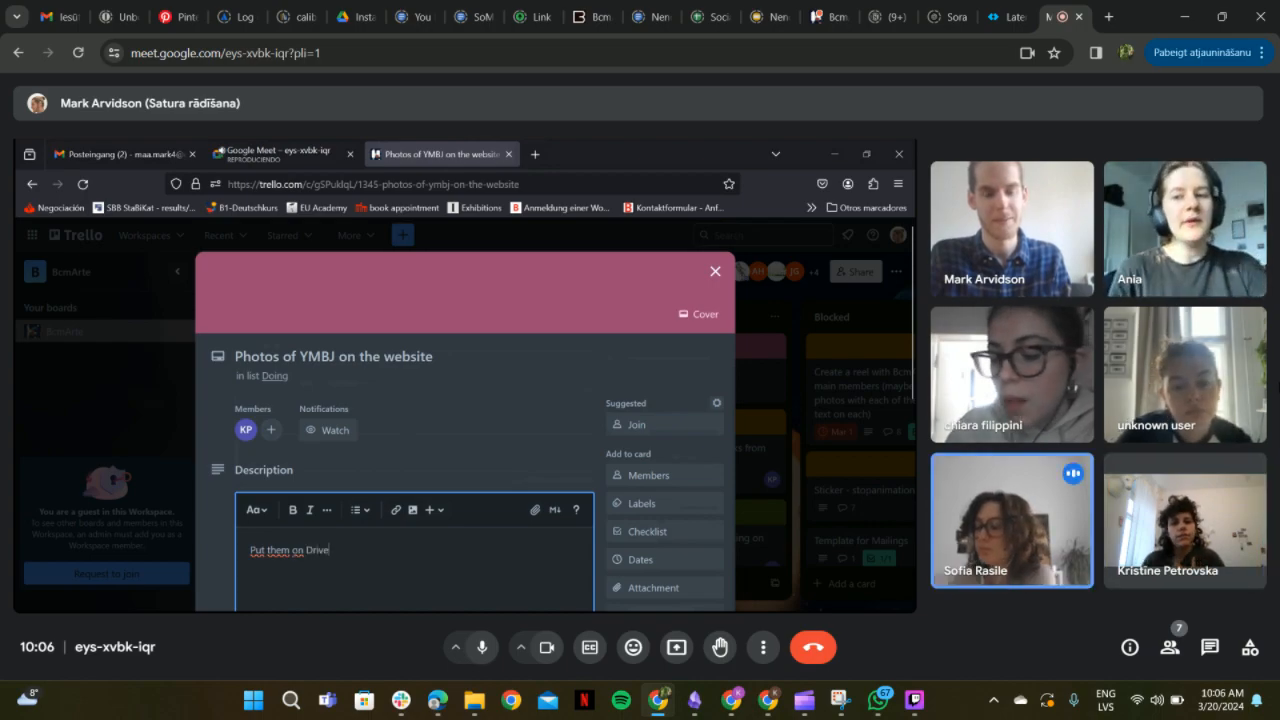
text(so Ania can)
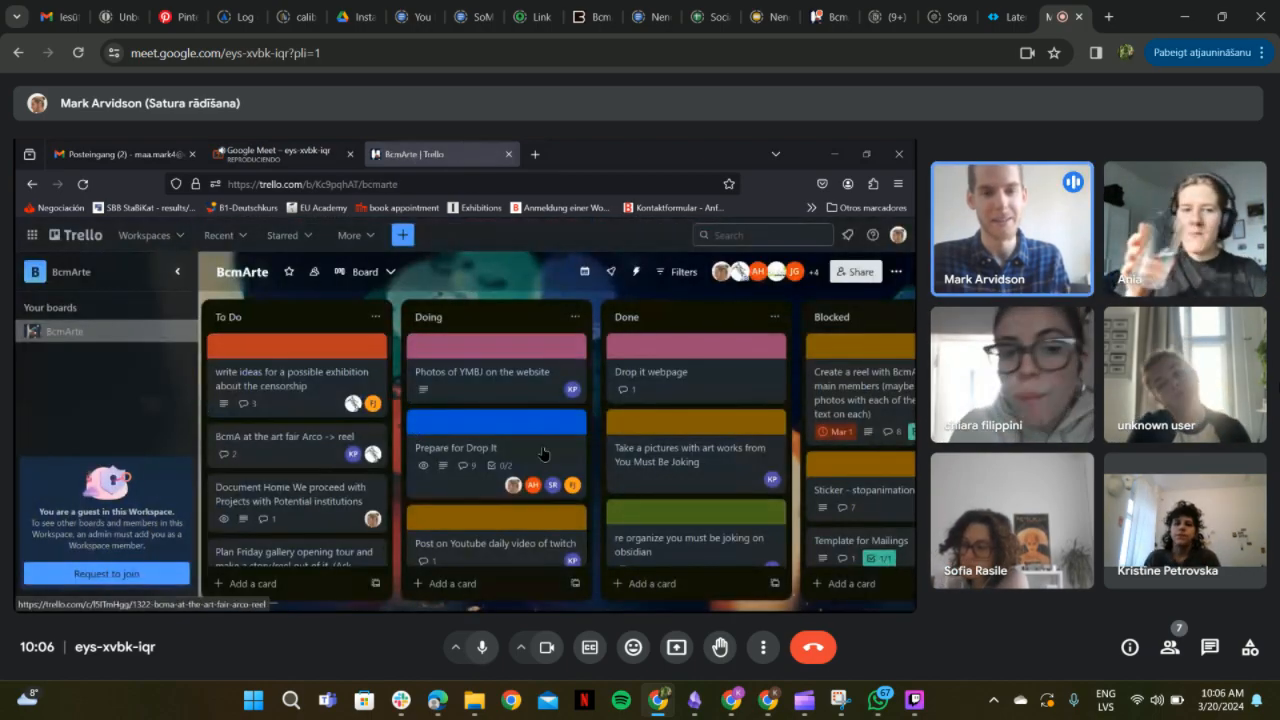
- Open the Prepare for Drop It card, scroll to its checklist, and mute yourself
click(456, 447)
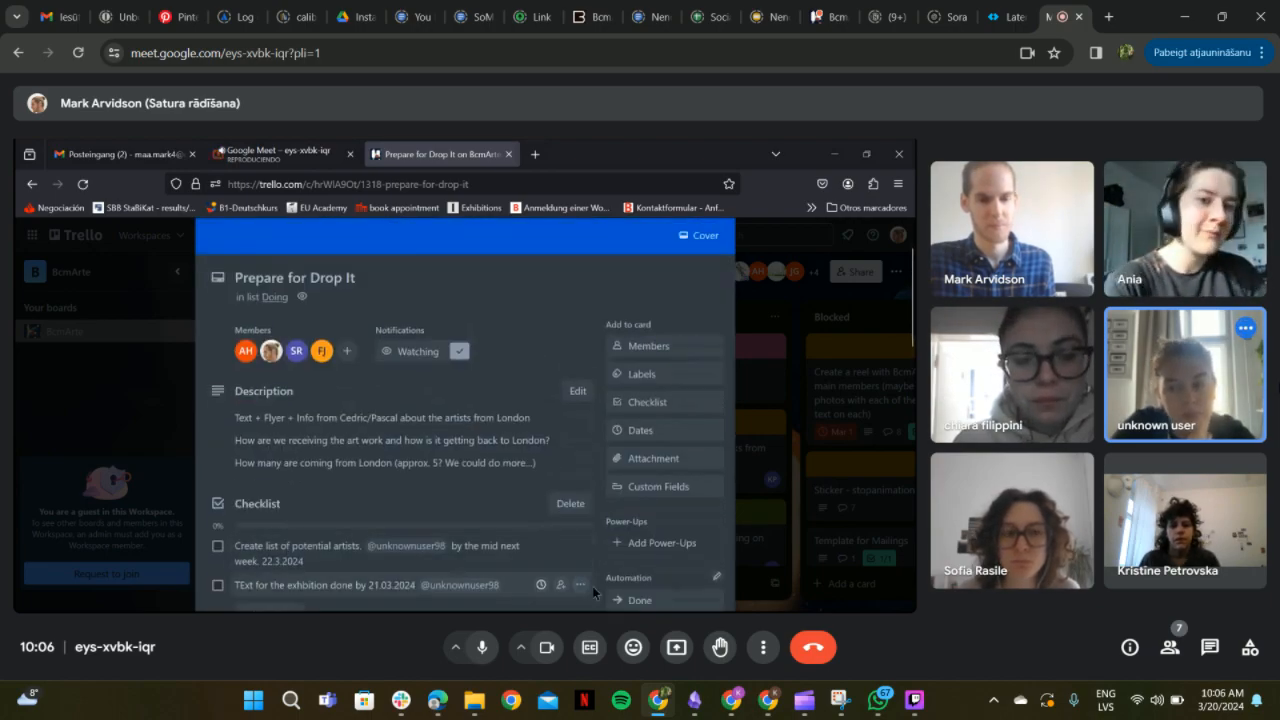
scroll(down, 3)
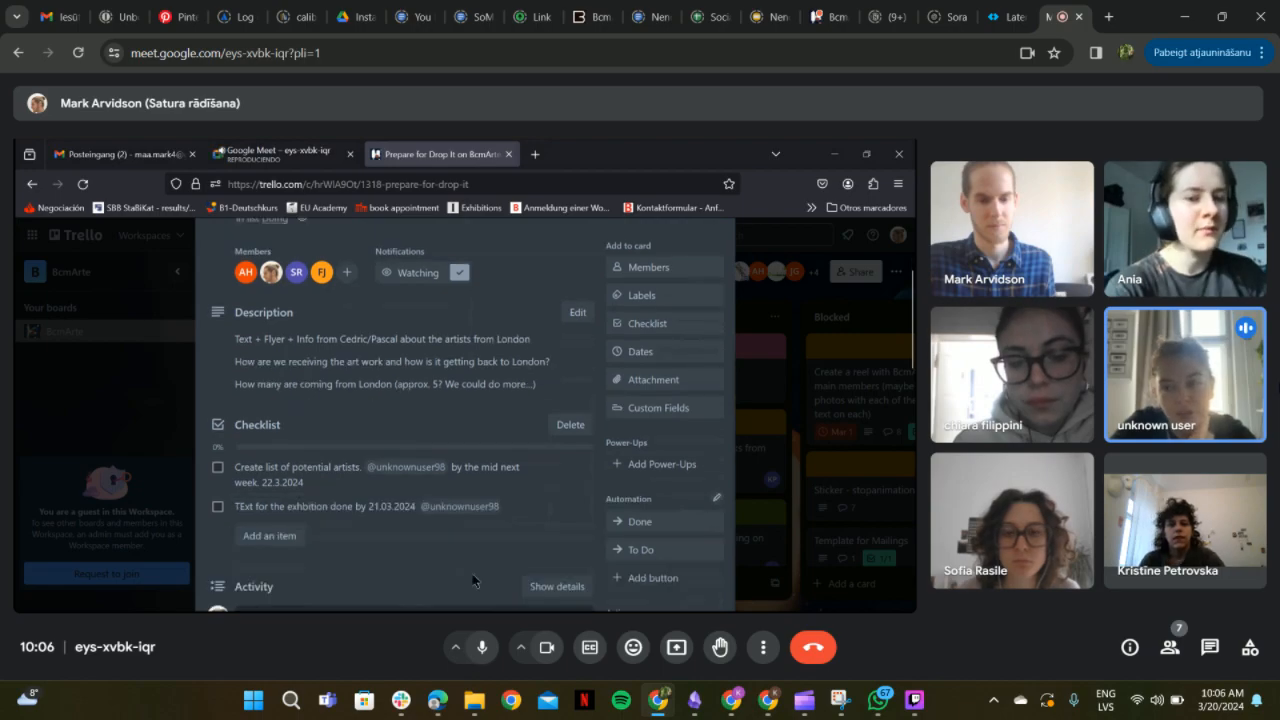
scroll(down, 3)
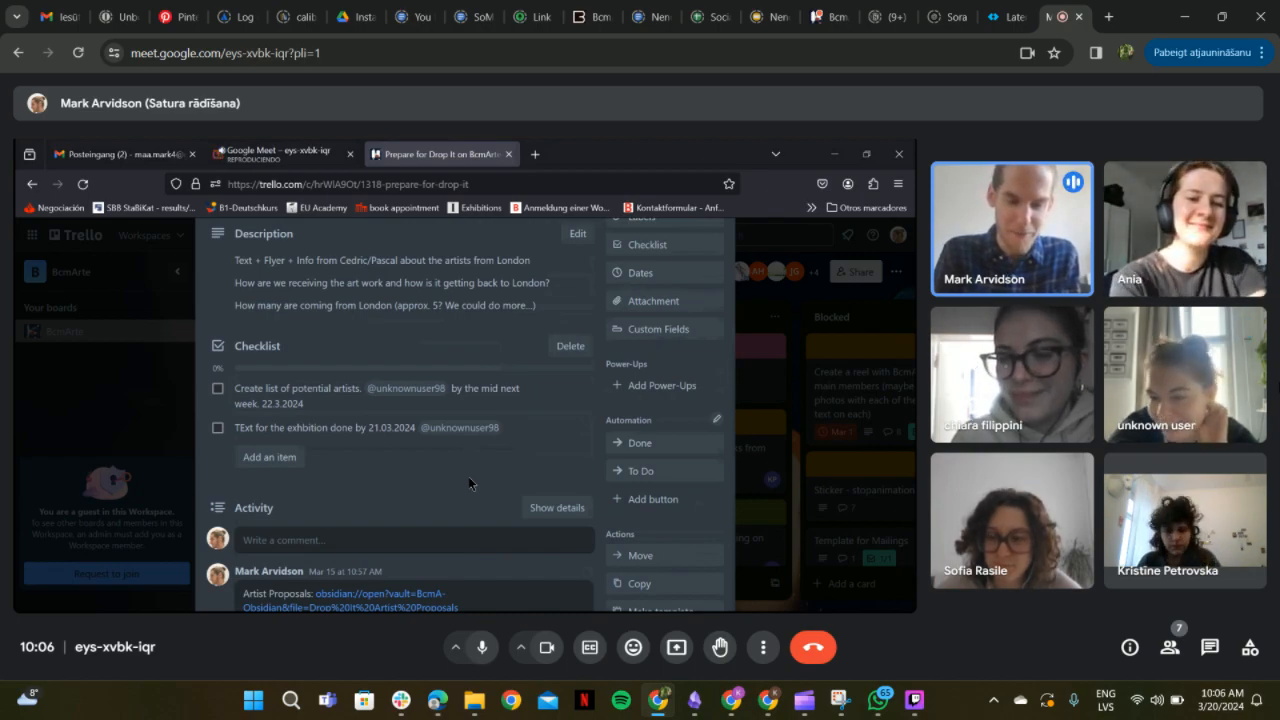
mouse_move(338, 502)
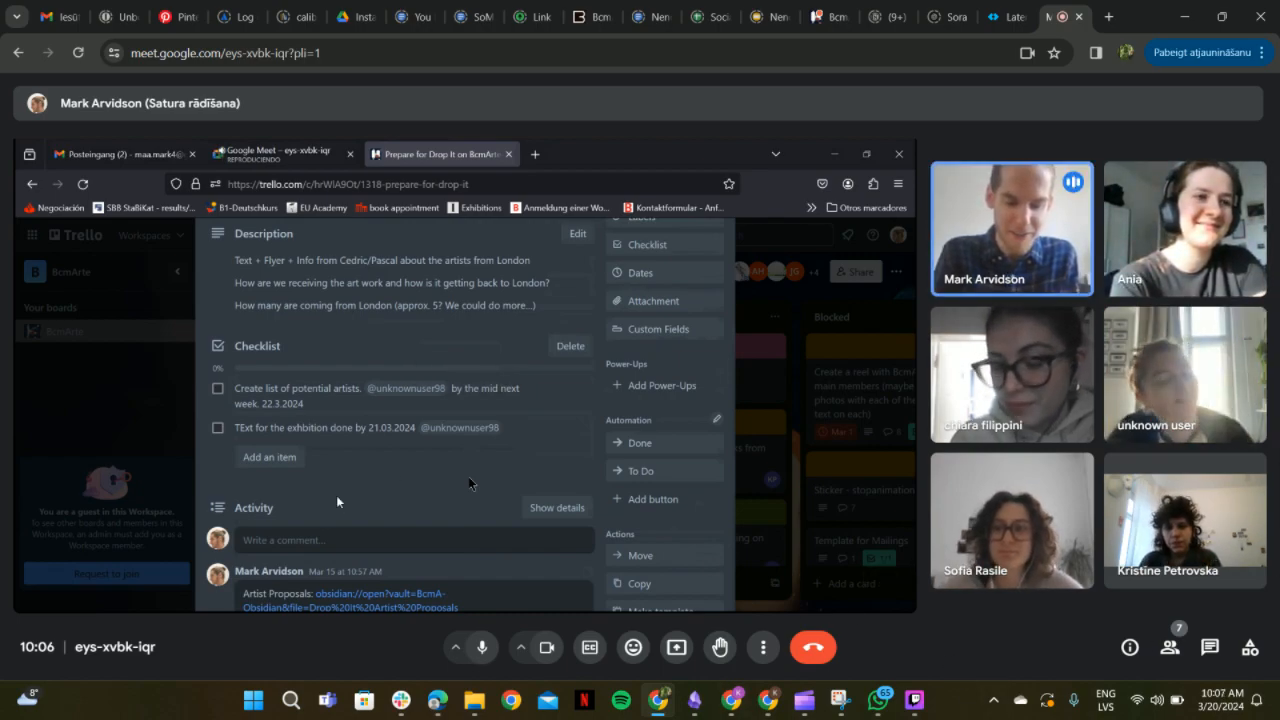
click(481, 647)
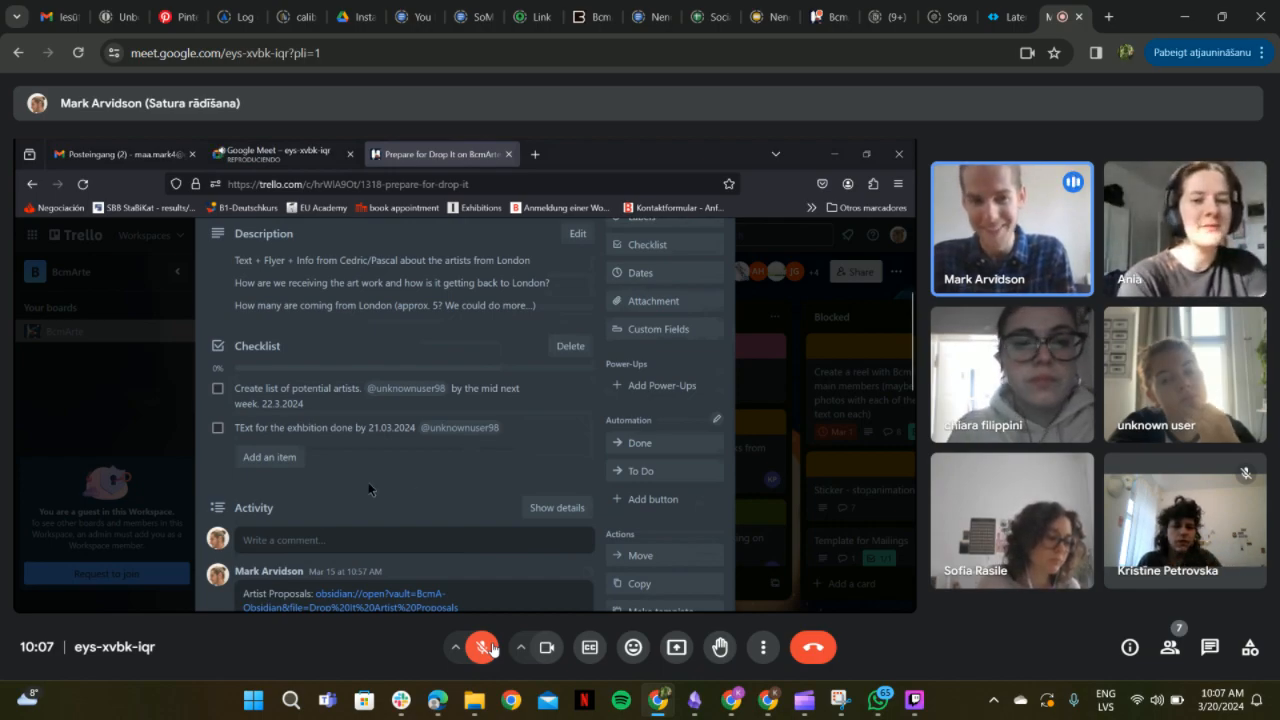
- Raise your hand in Meet and scroll the shared Prepare for Drop It card
click(483, 647)
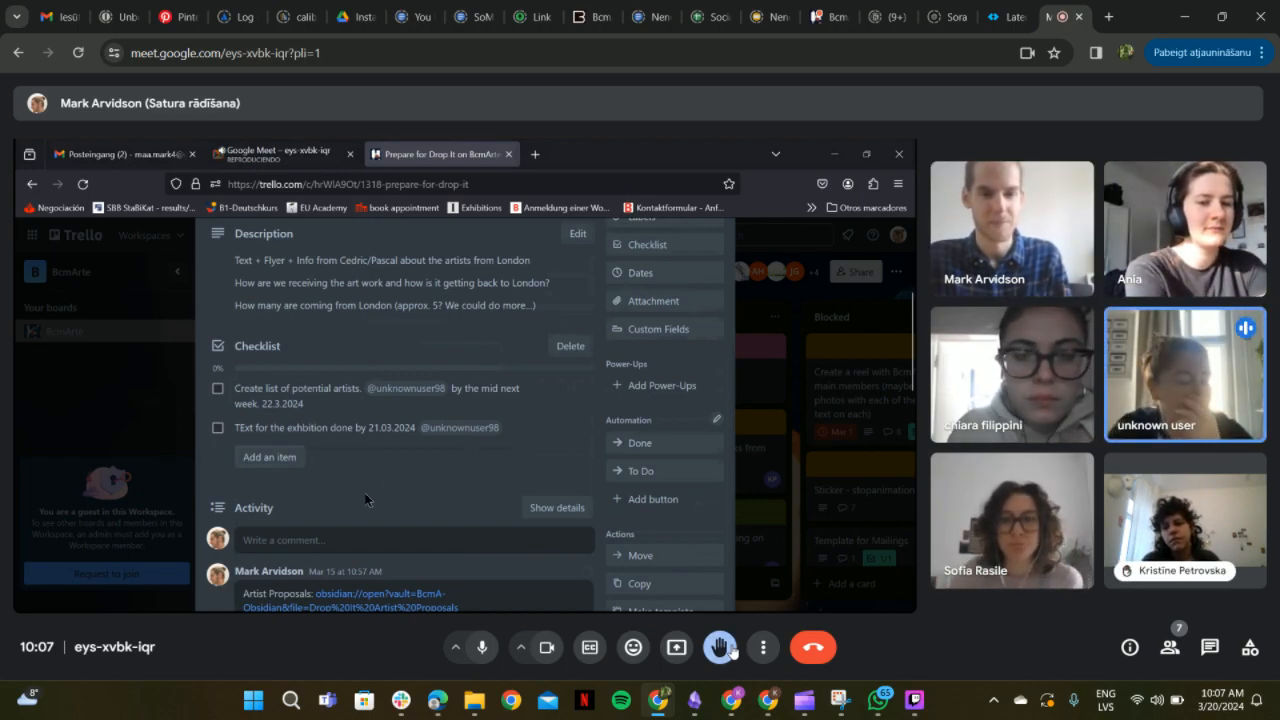
scroll(down, 3)
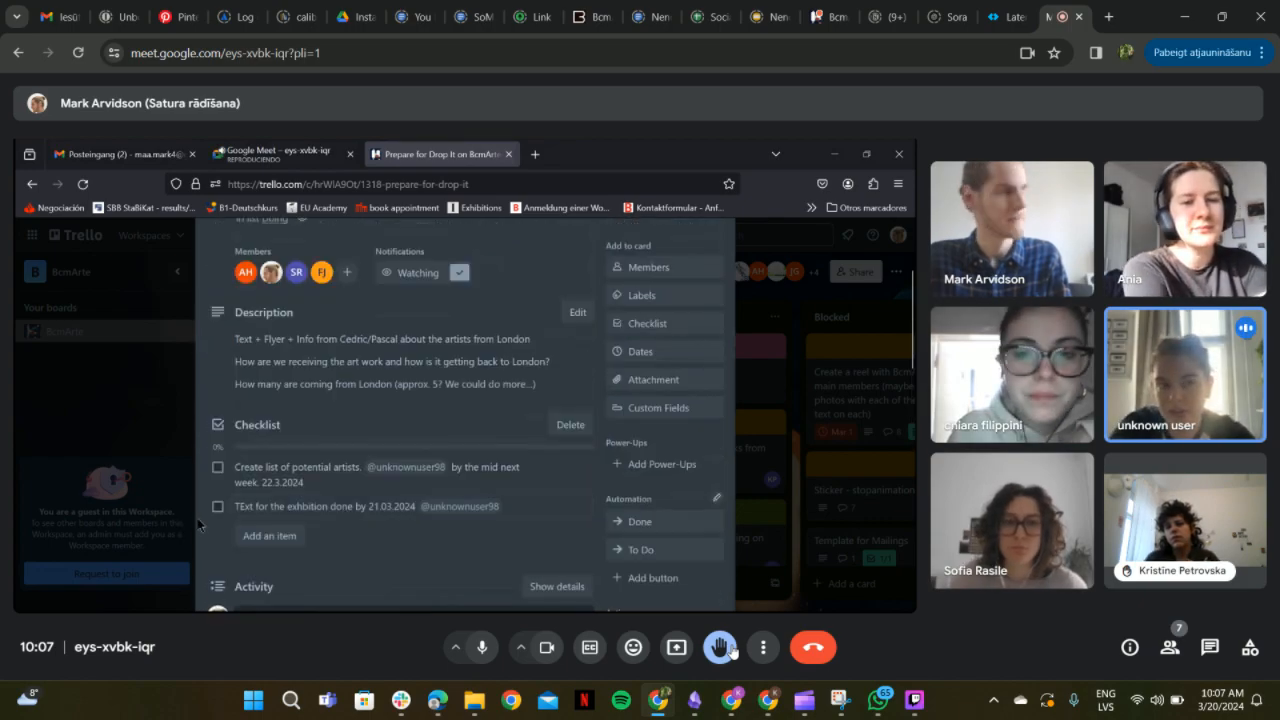
mouse_move(137, 430)
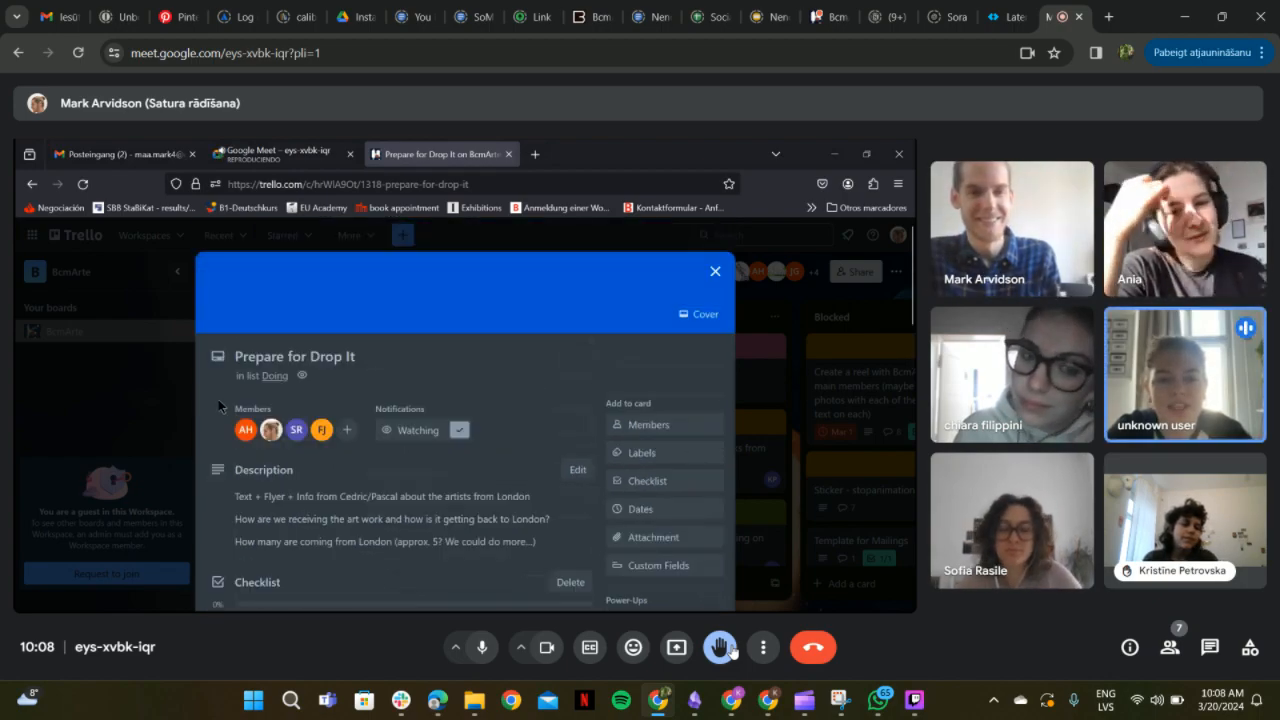
scroll(down, 3)
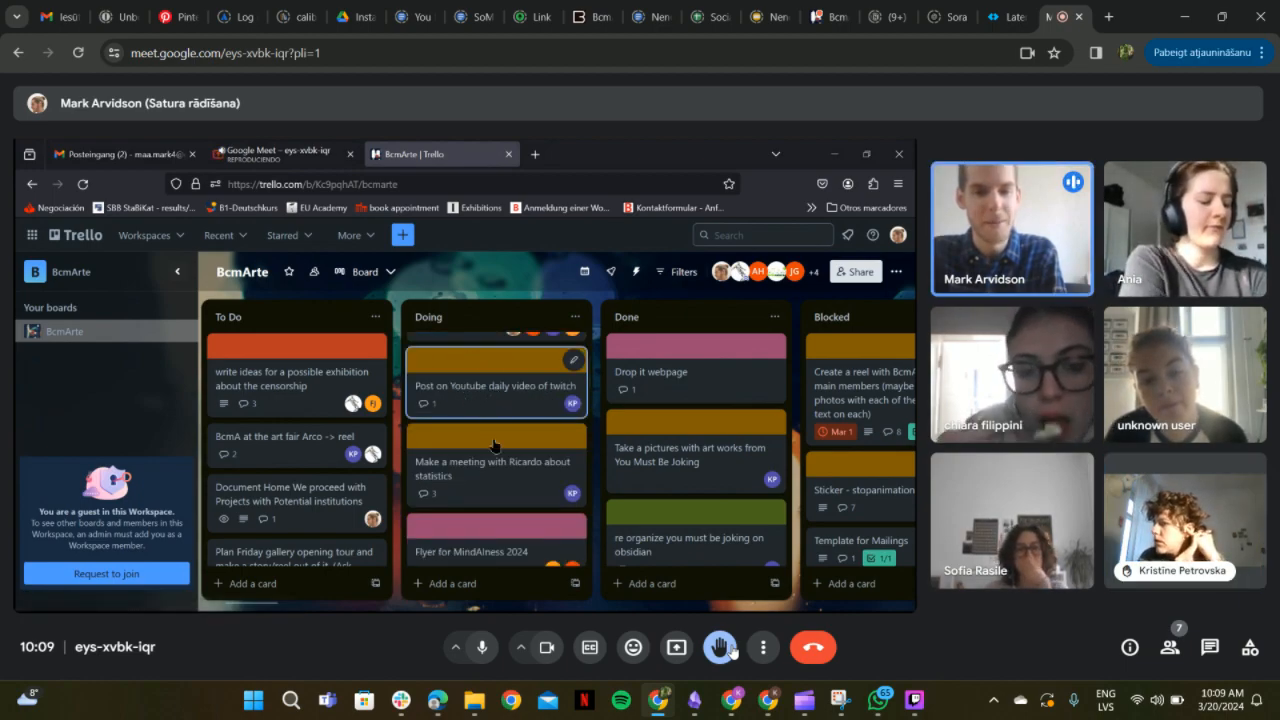
mouse_move(495, 490)
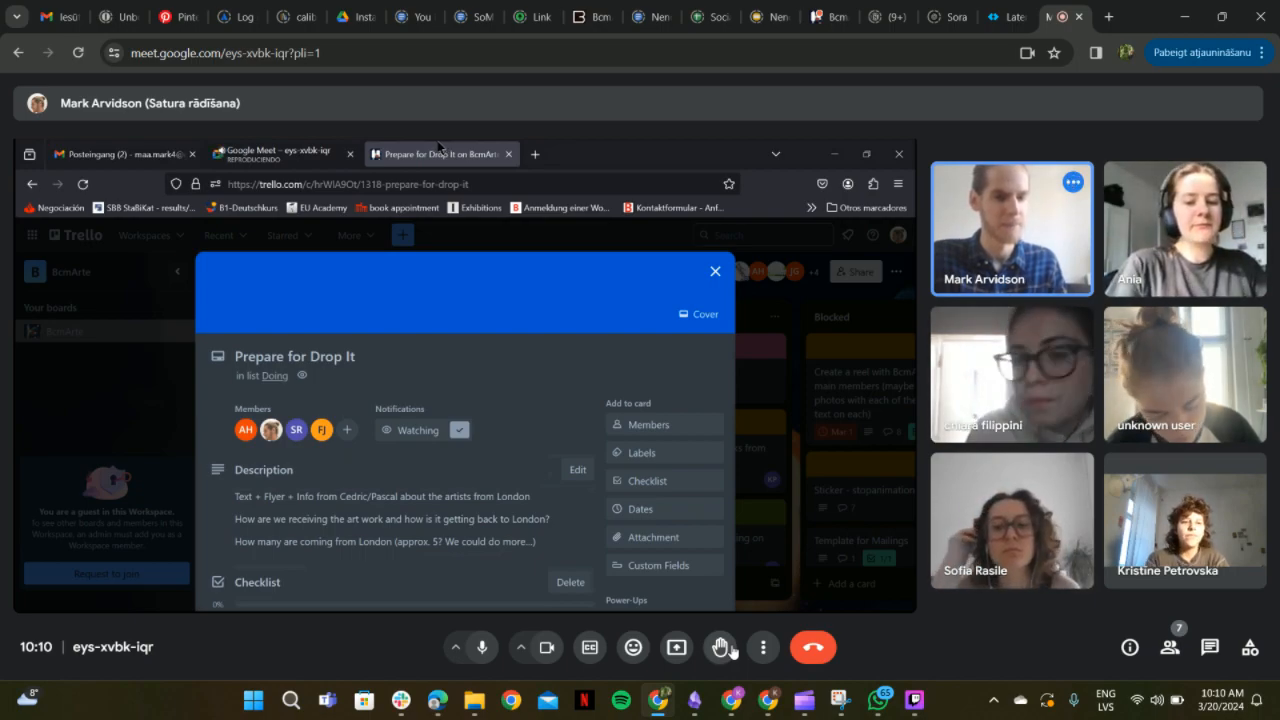
mouse_move(492, 366)
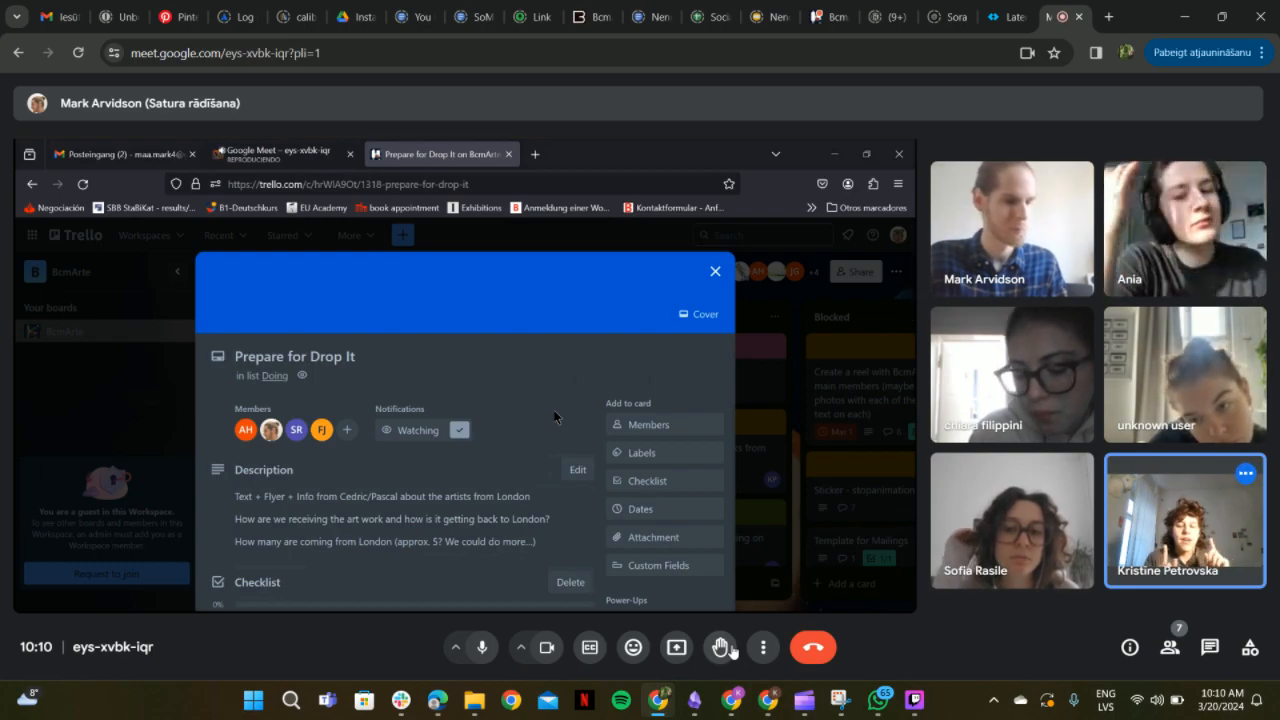
- Scroll through the shared Prepare for Drop It card's description and checklist
scroll(down, 3)
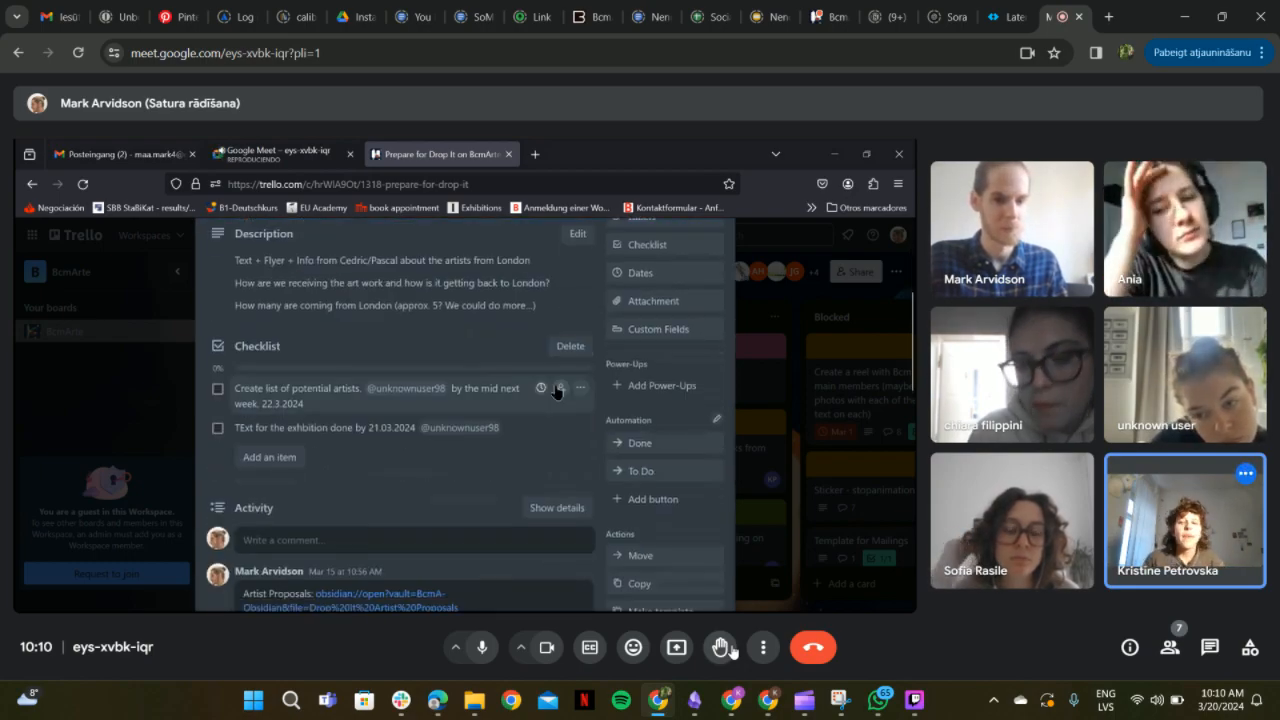
scroll(up, 3)
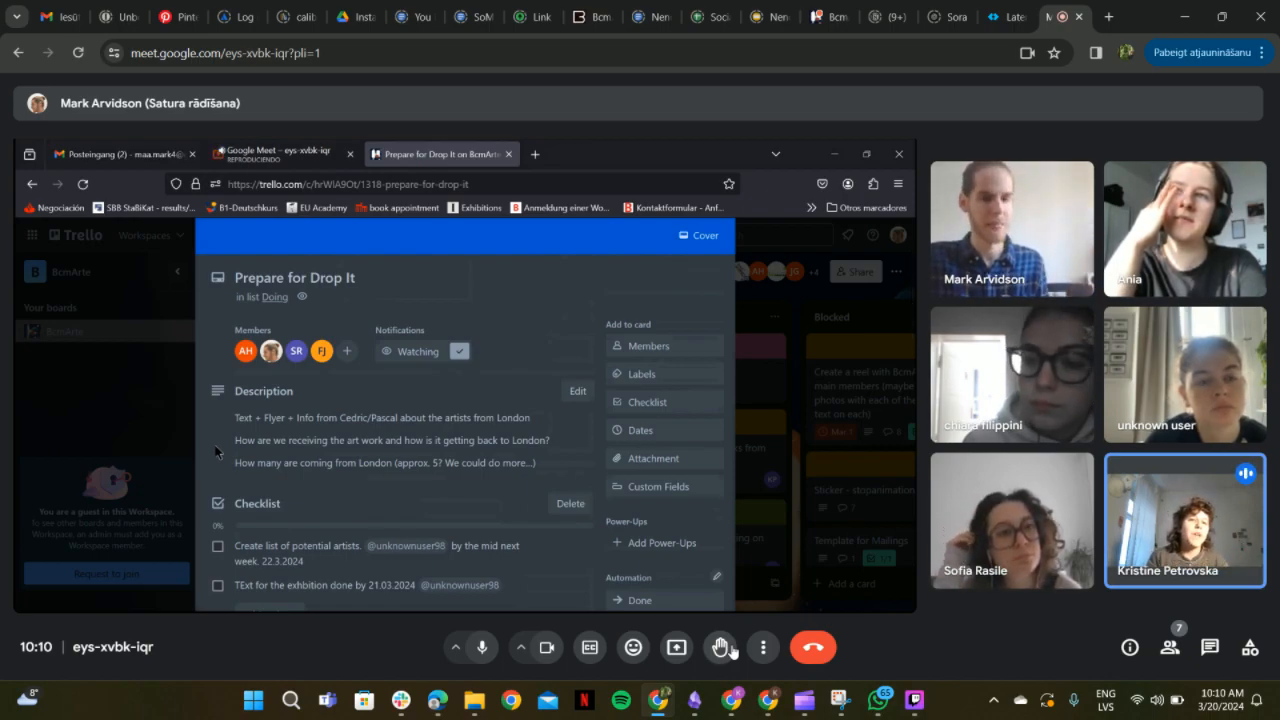
scroll(down, 3)
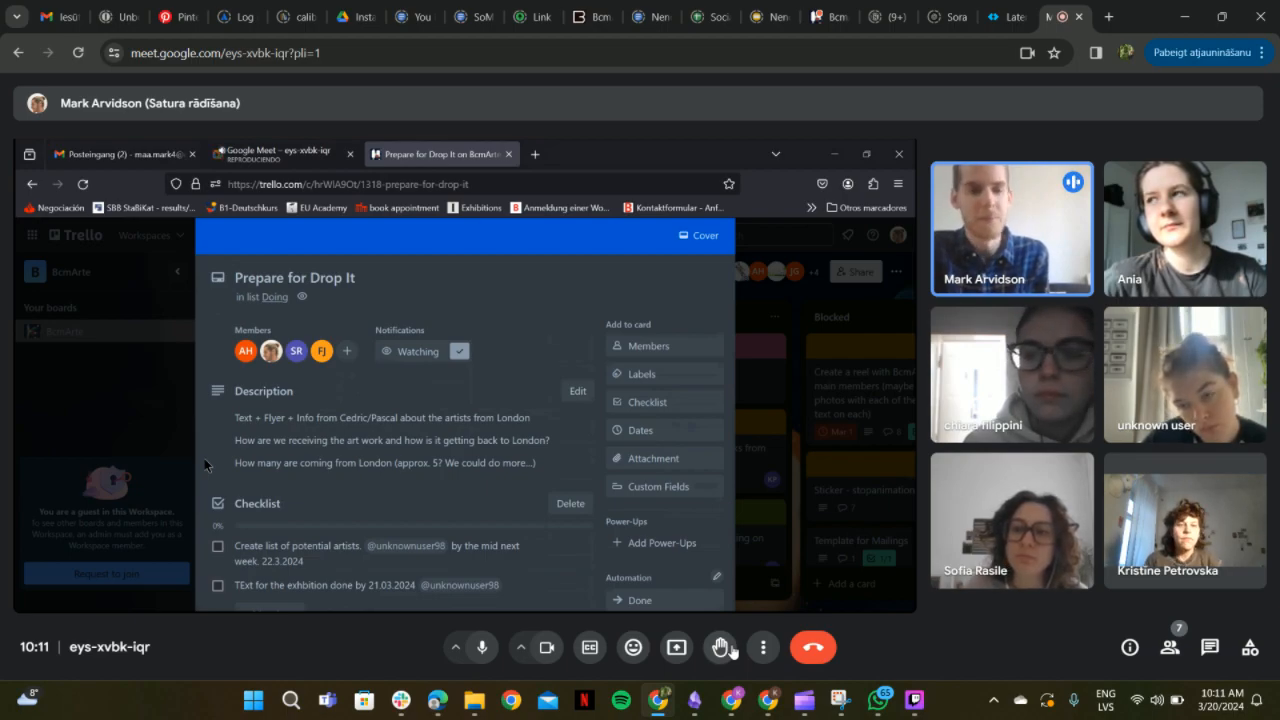
mouse_move(212, 448)
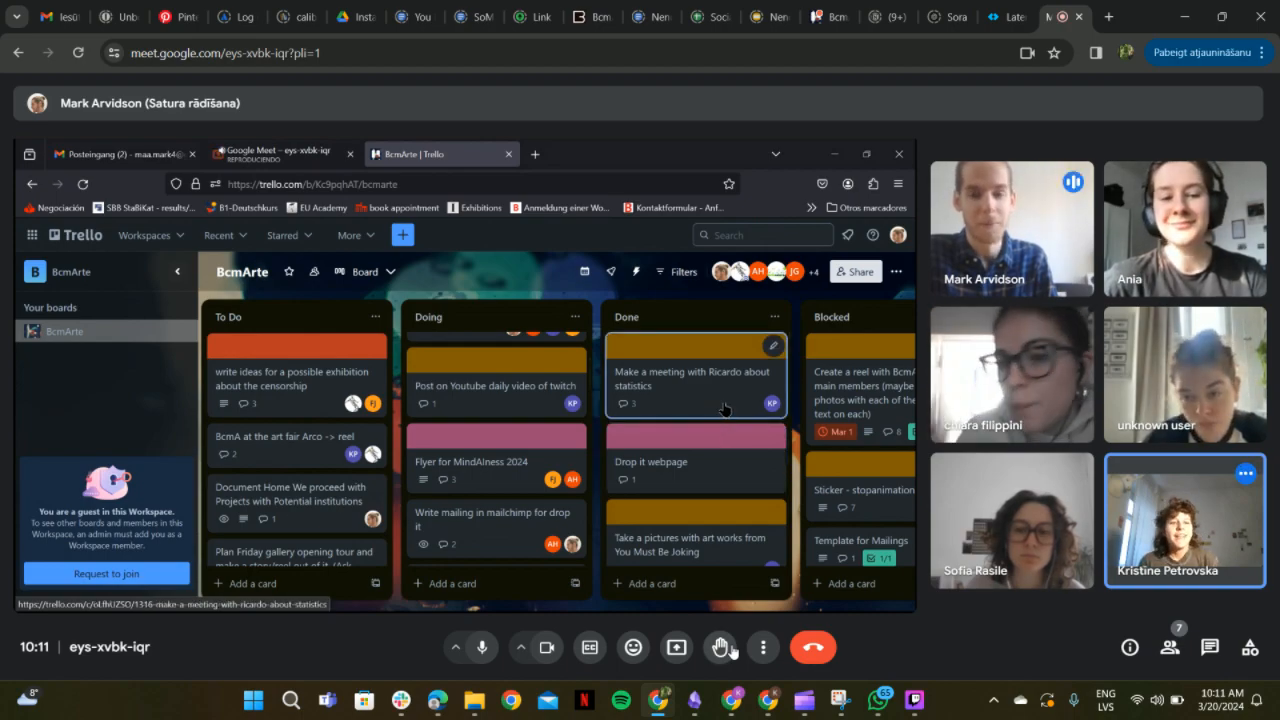
- Open the statistics meeting card, then return to the full BcmArte board
click(691, 378)
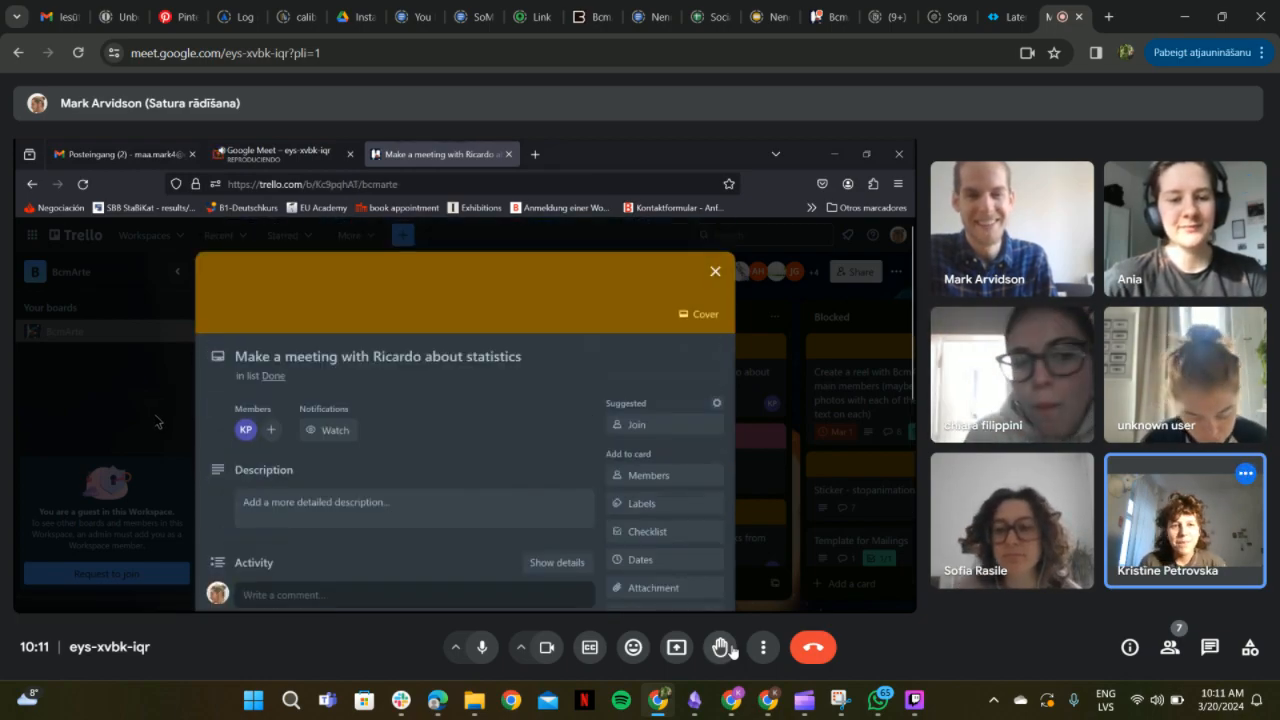
click(715, 271)
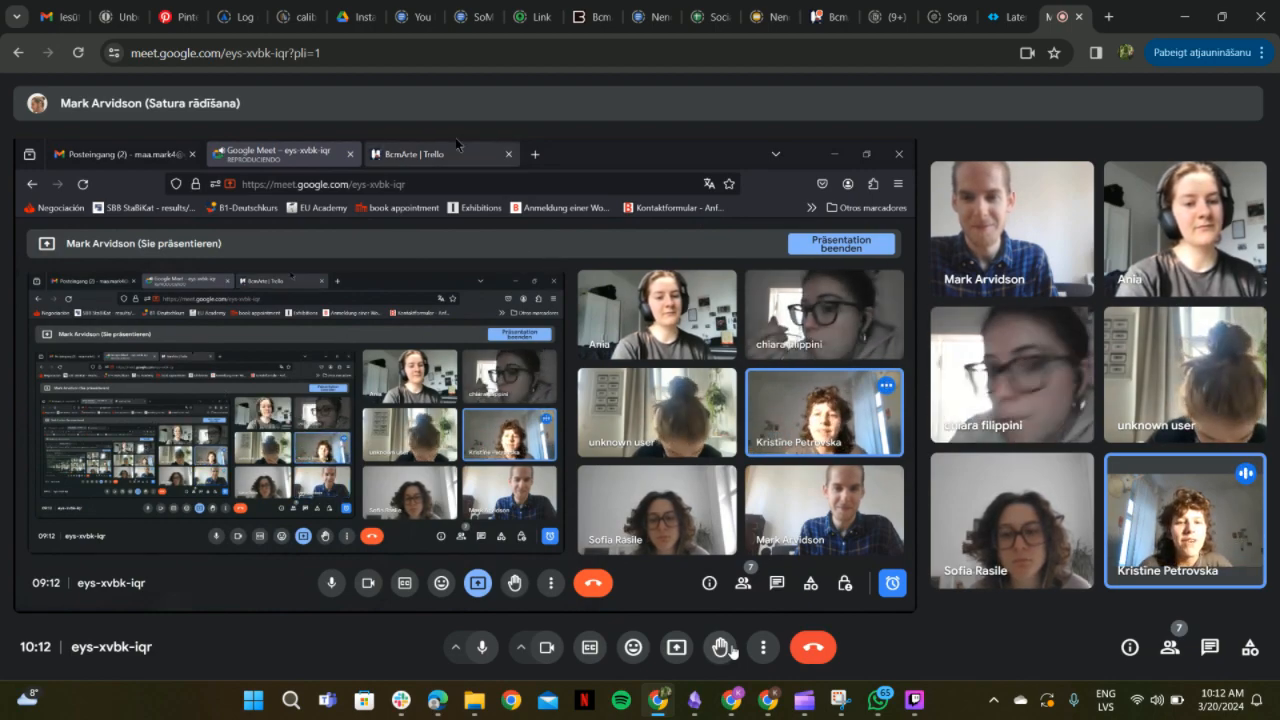
click(410, 153)
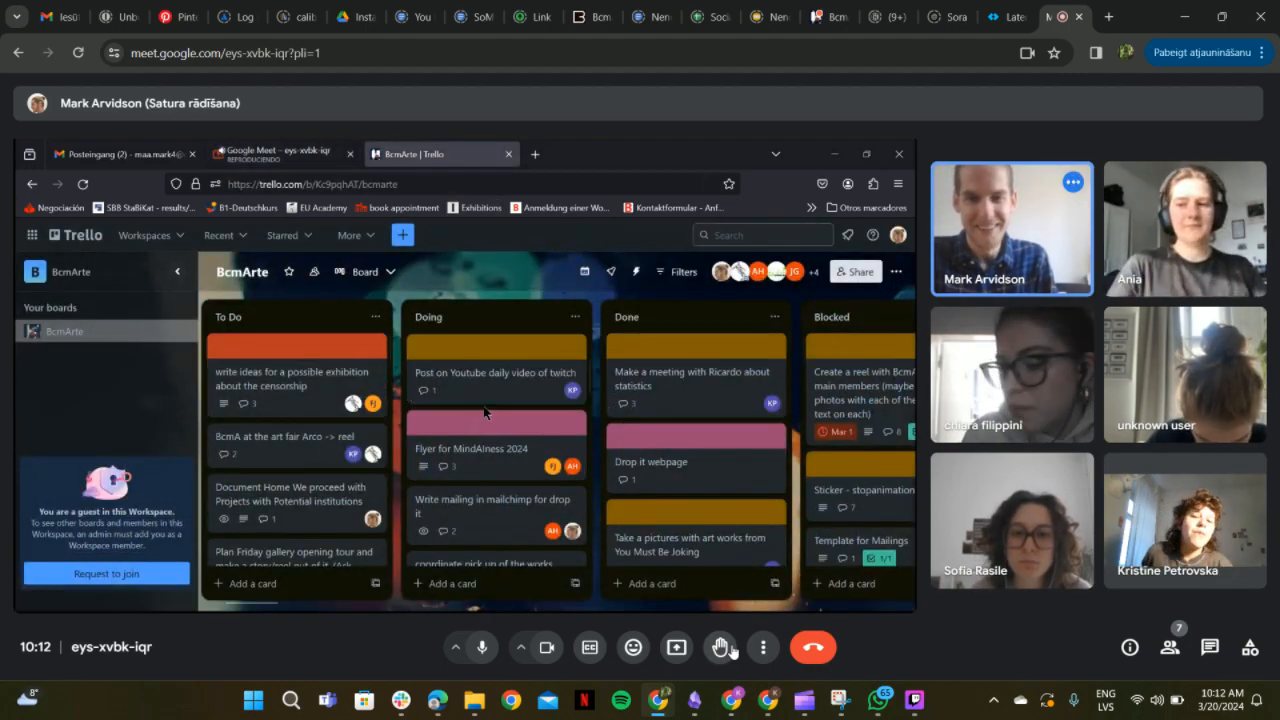
mouse_move(665, 390)
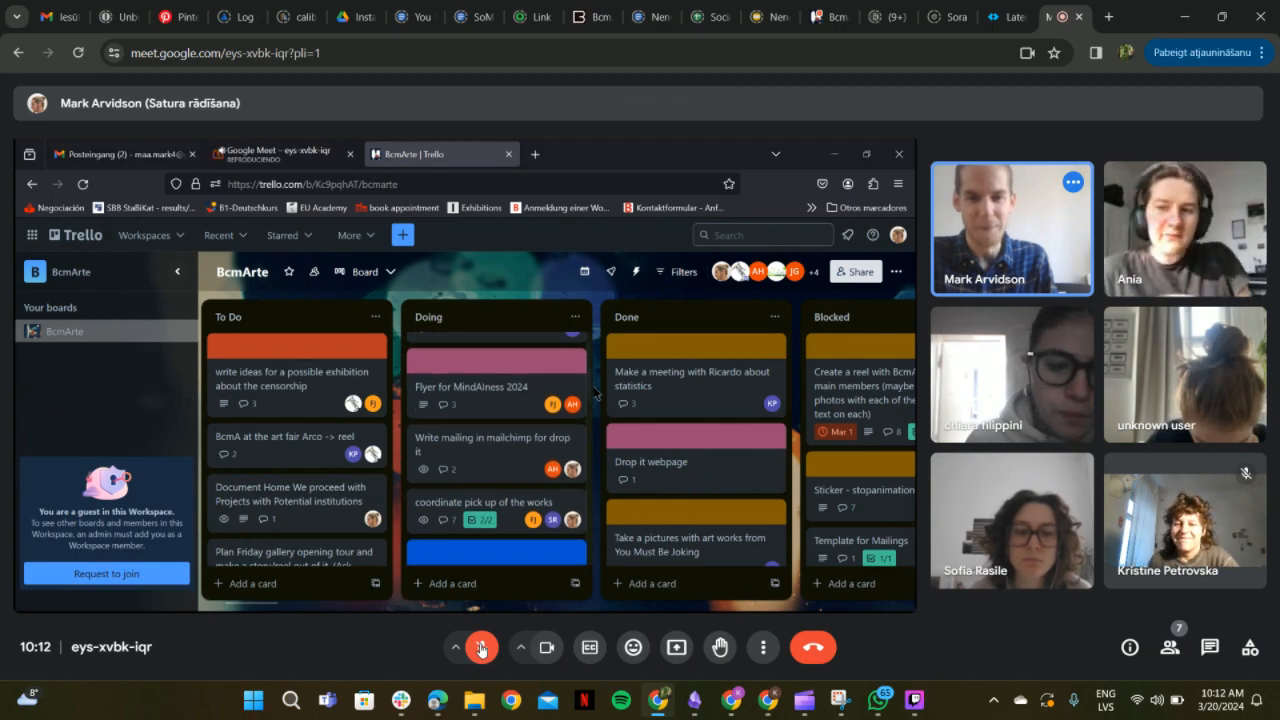
- Mute your microphone in Google Meet and scroll down to the BcmArte Trello board
click(470, 387)
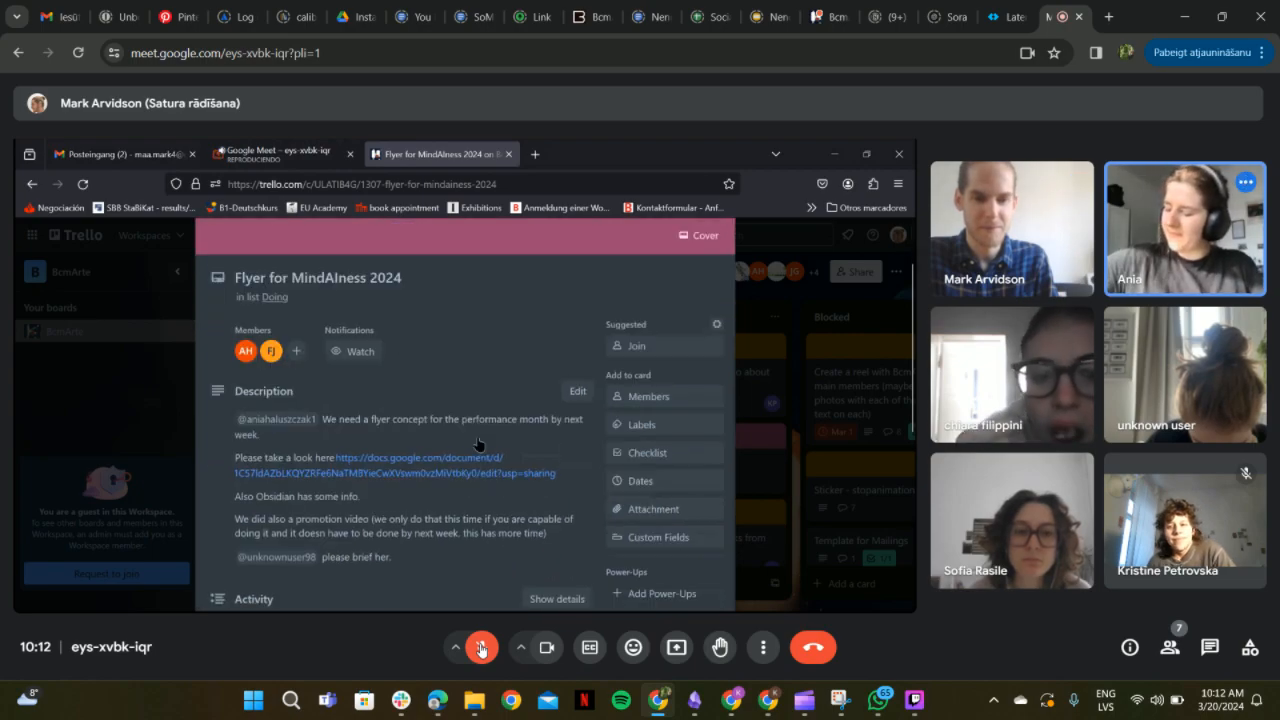
scroll(down, 3)
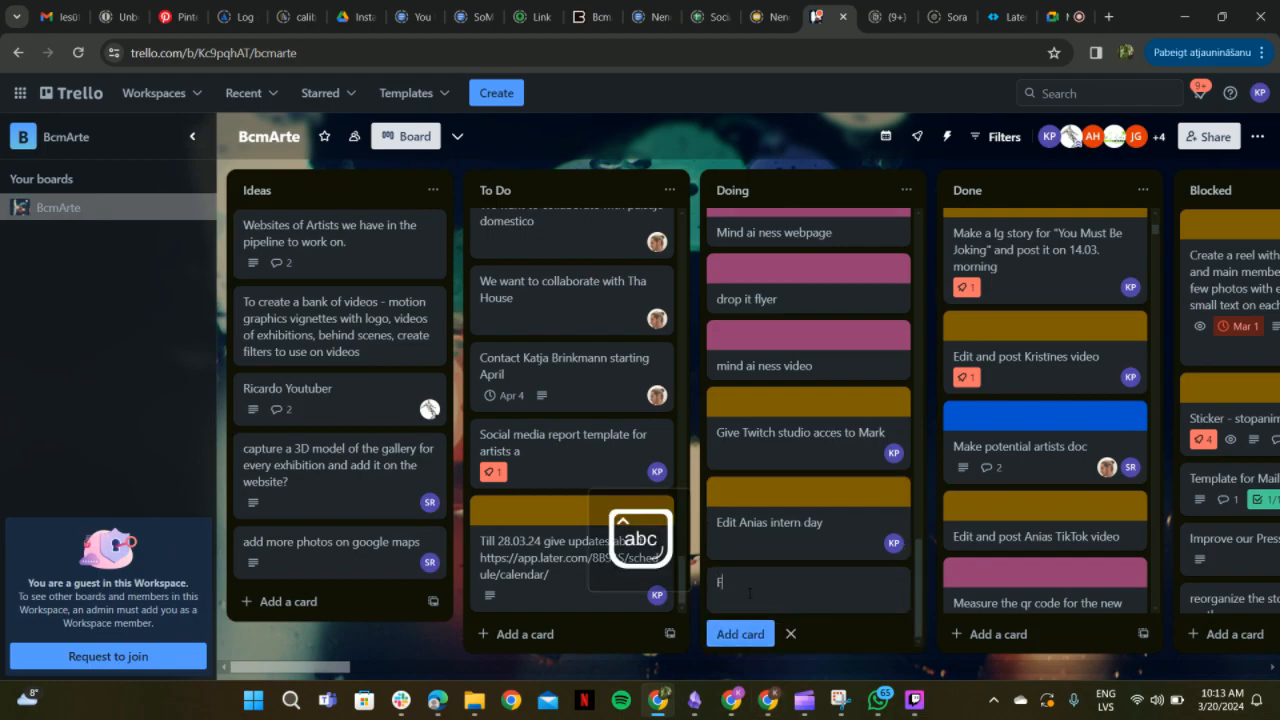
- Enter the card title 'Finish statistics for social media' below 'Edit Anias intern day' in Doing
text(Finish statist)
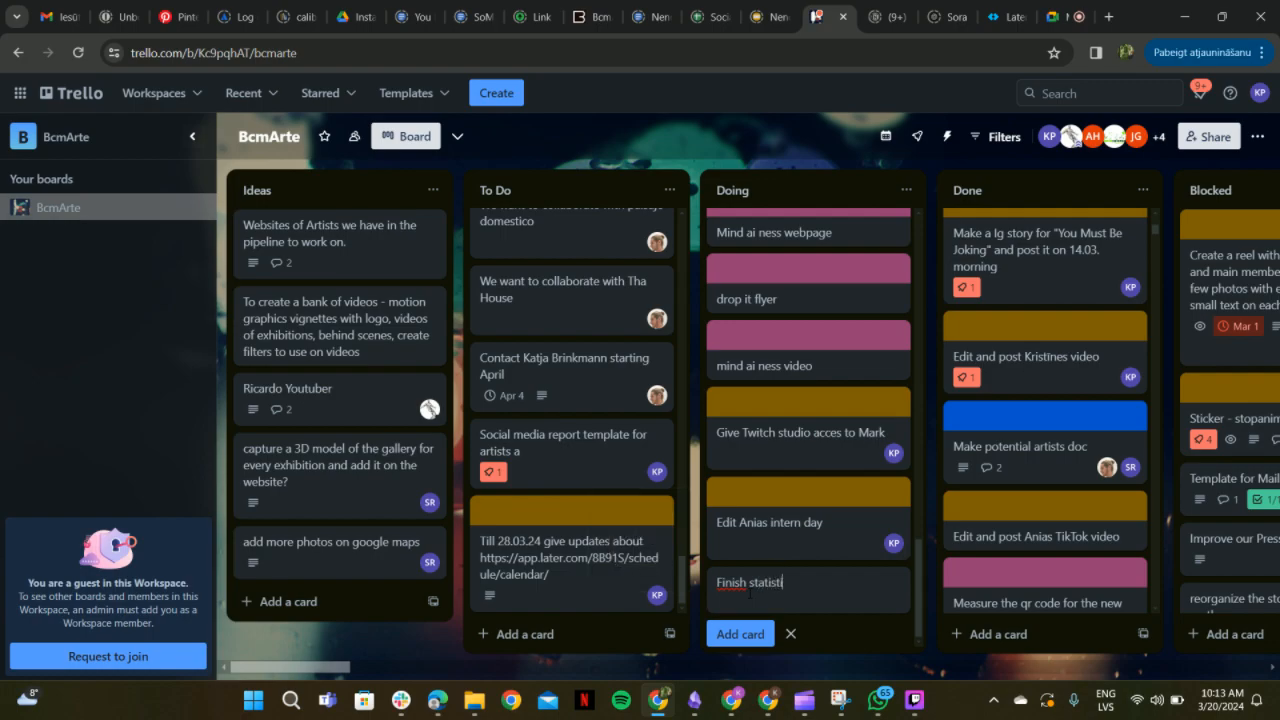
text(ics)
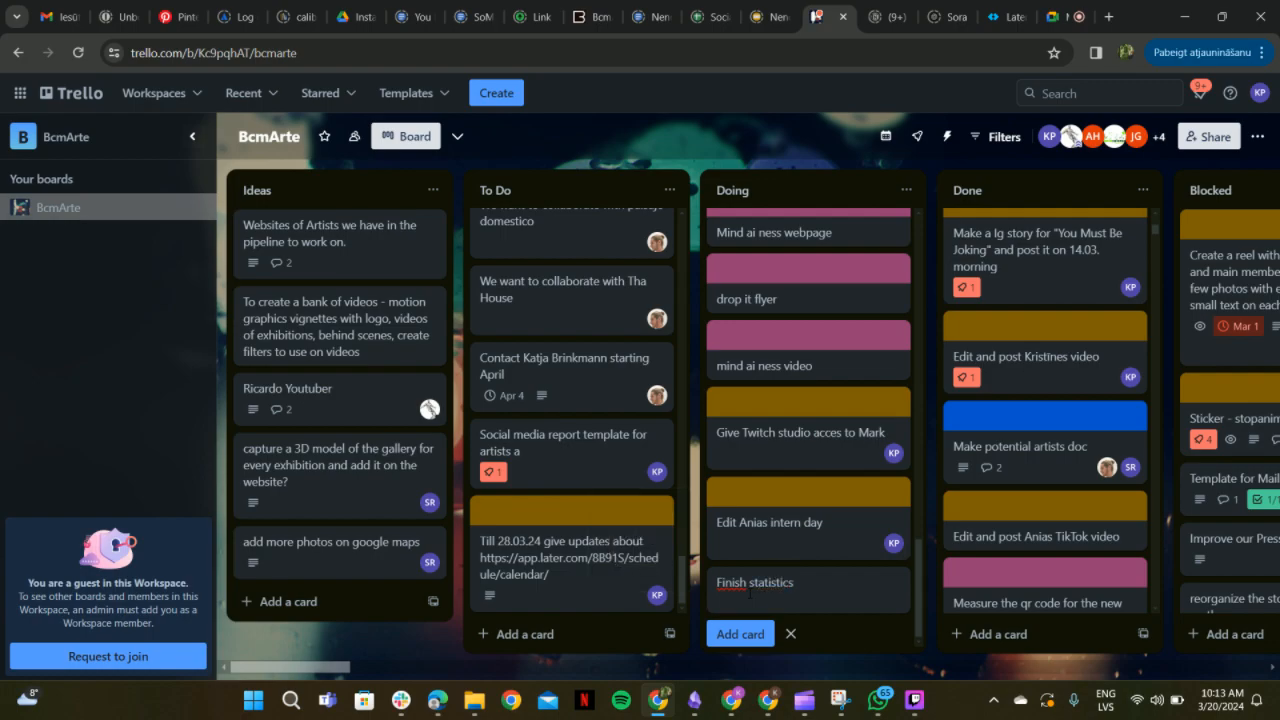
text(for)
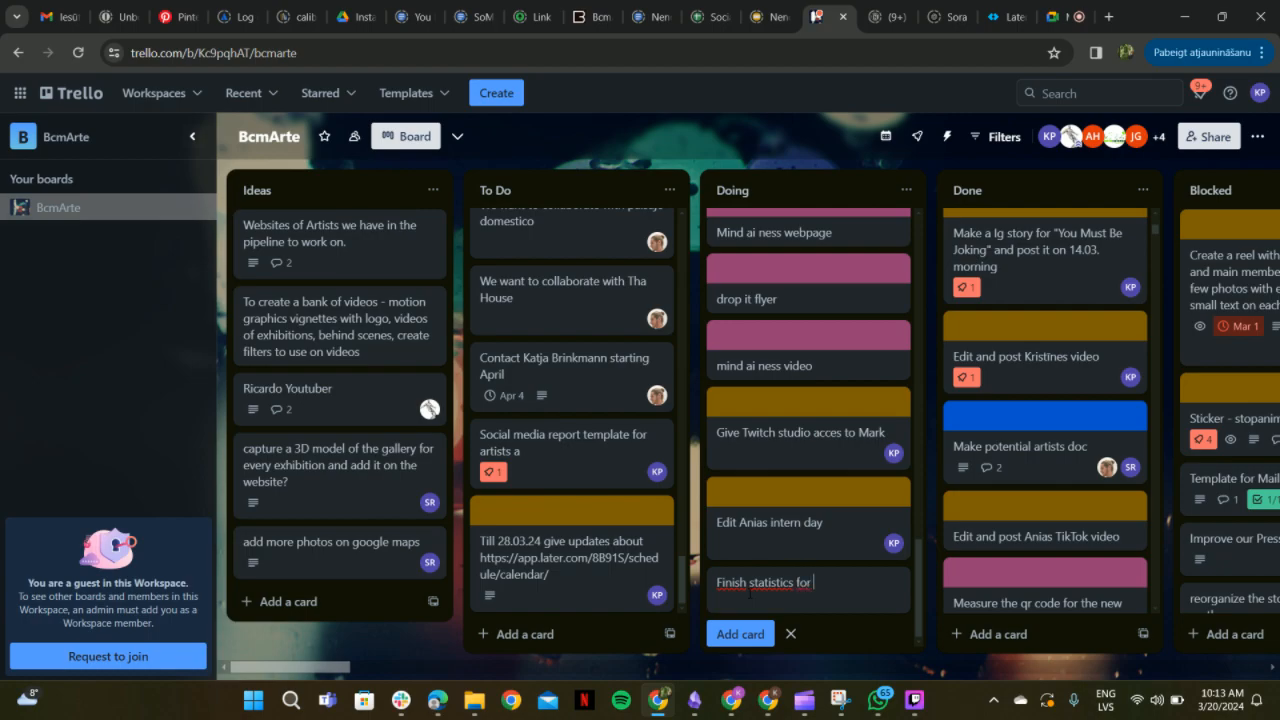
text(socia)
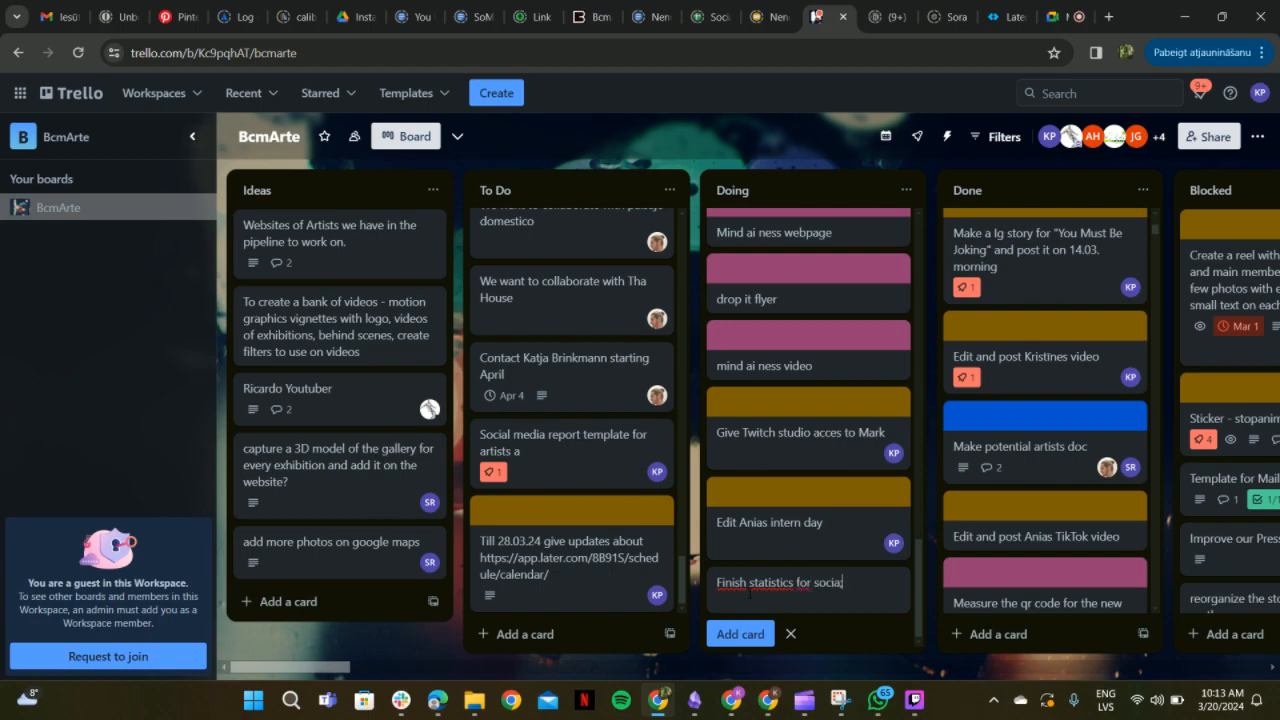
text(med)
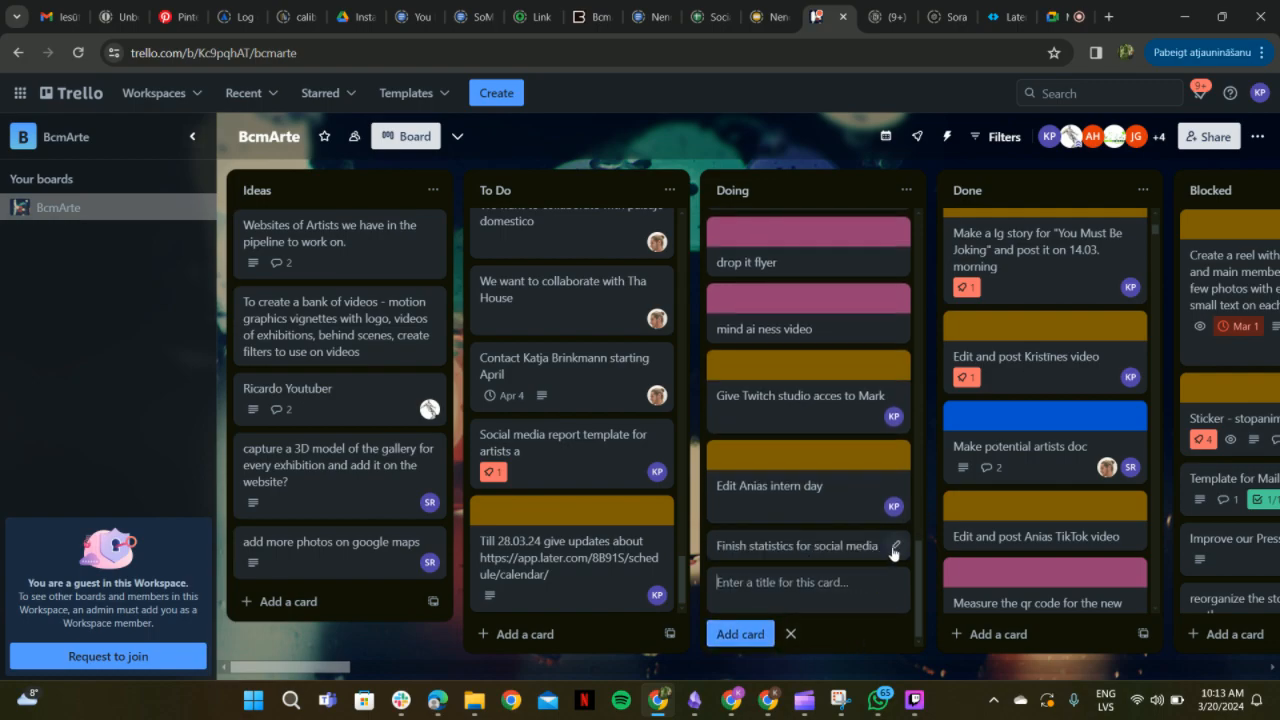
- Open the statistics card's quick editor, browse its labels, and reach the cover options
click(894, 551)
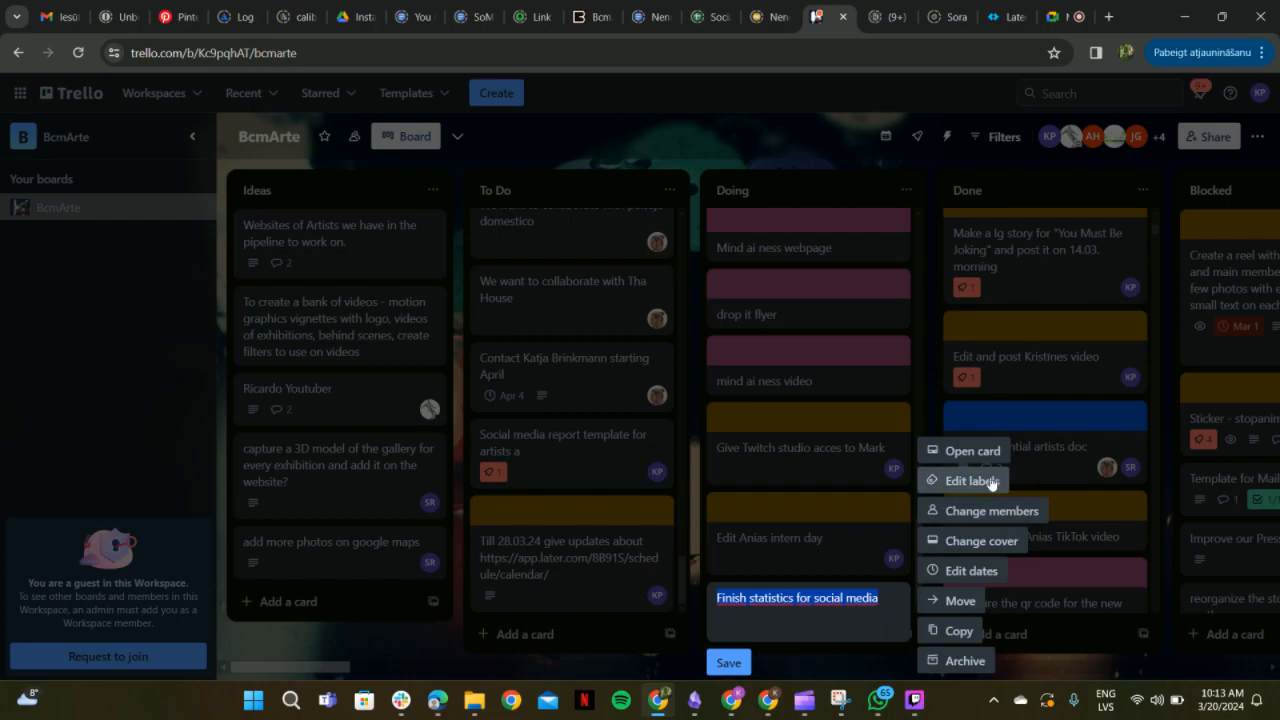
click(971, 481)
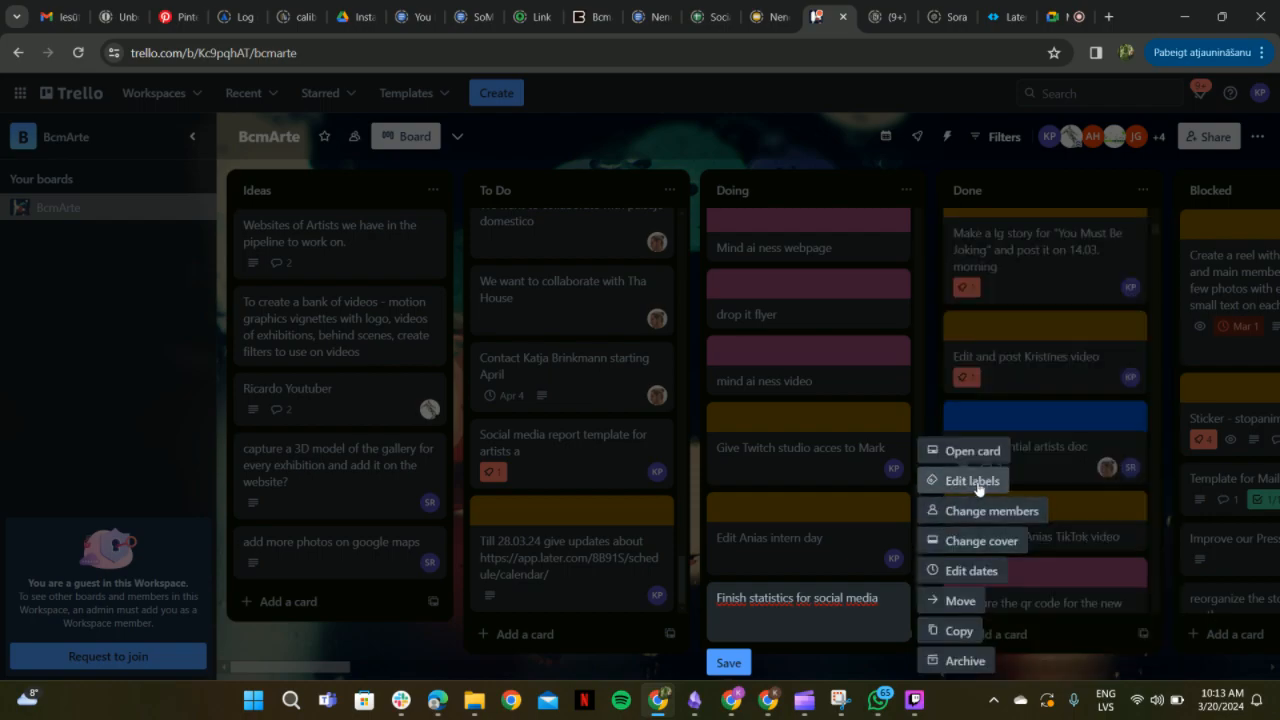
click(972, 480)
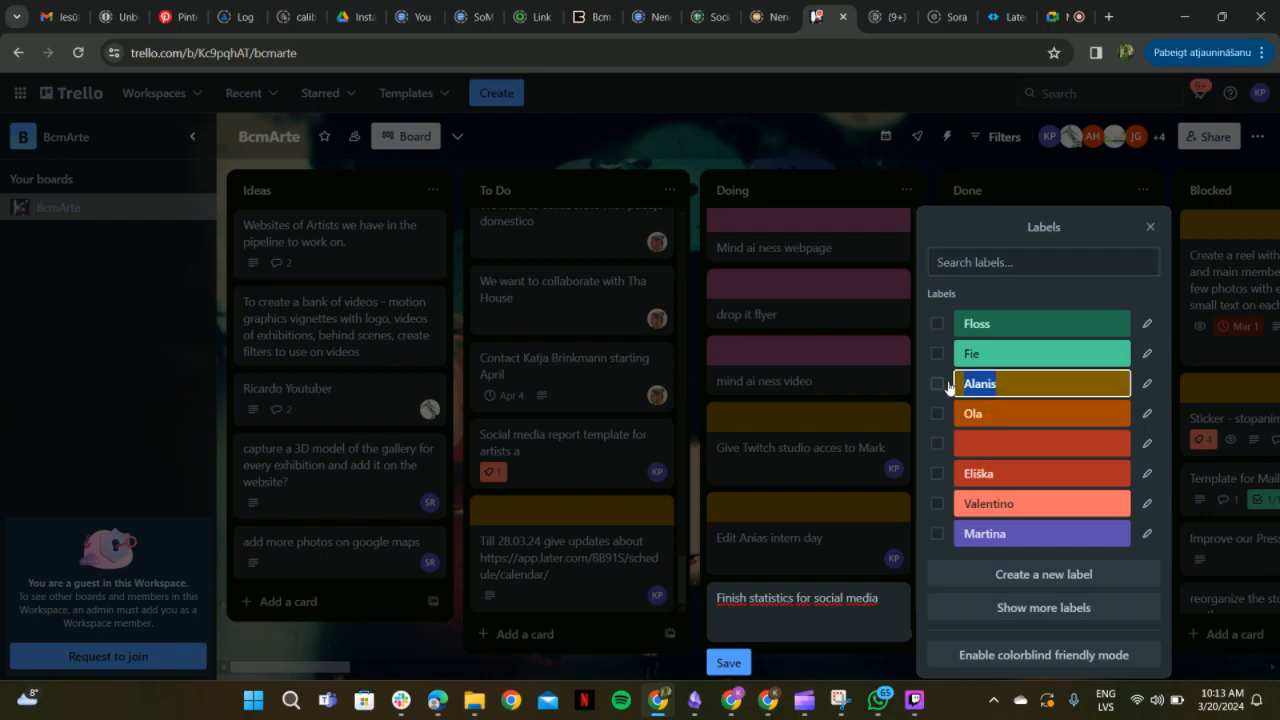
mouse_move(948, 388)
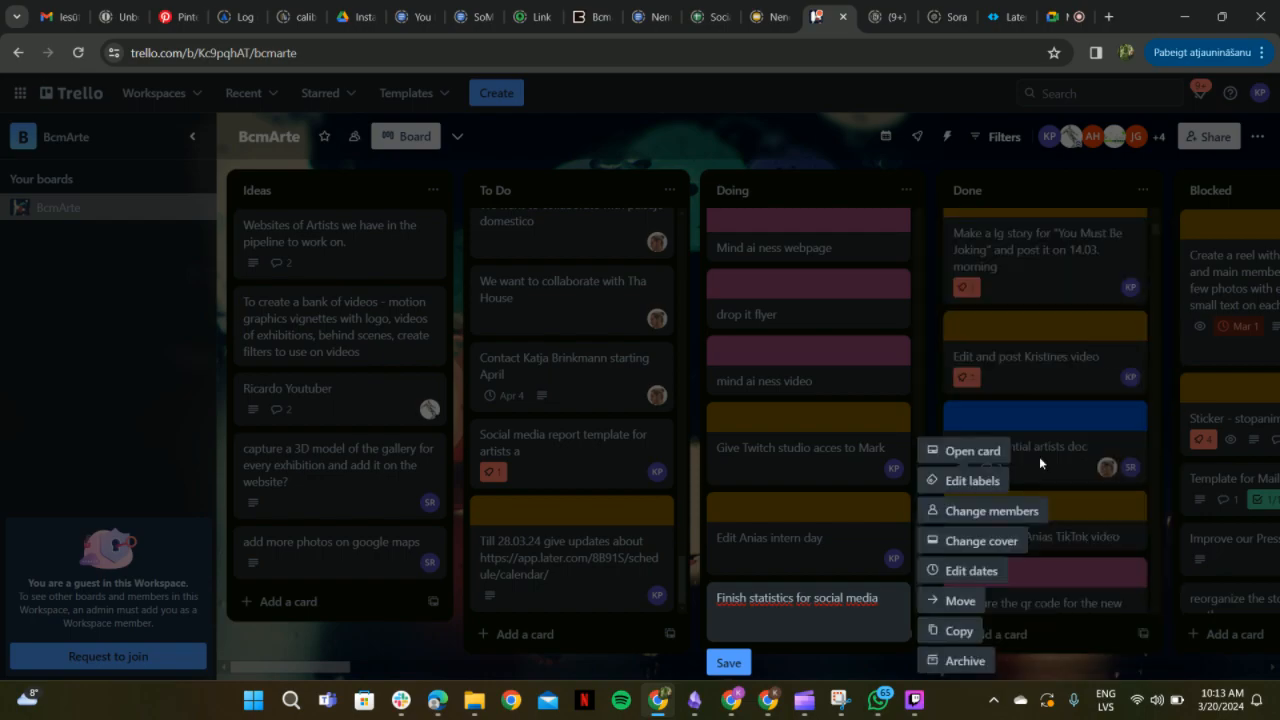
click(992, 510)
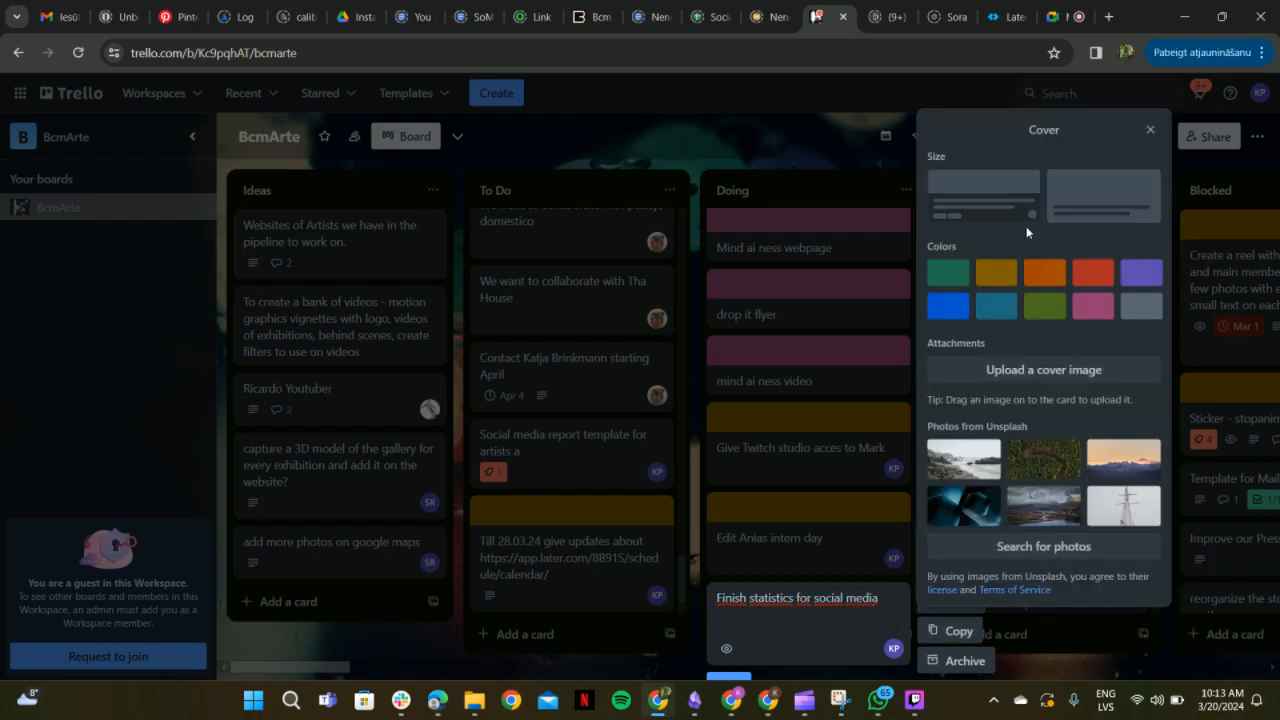
click(996, 302)
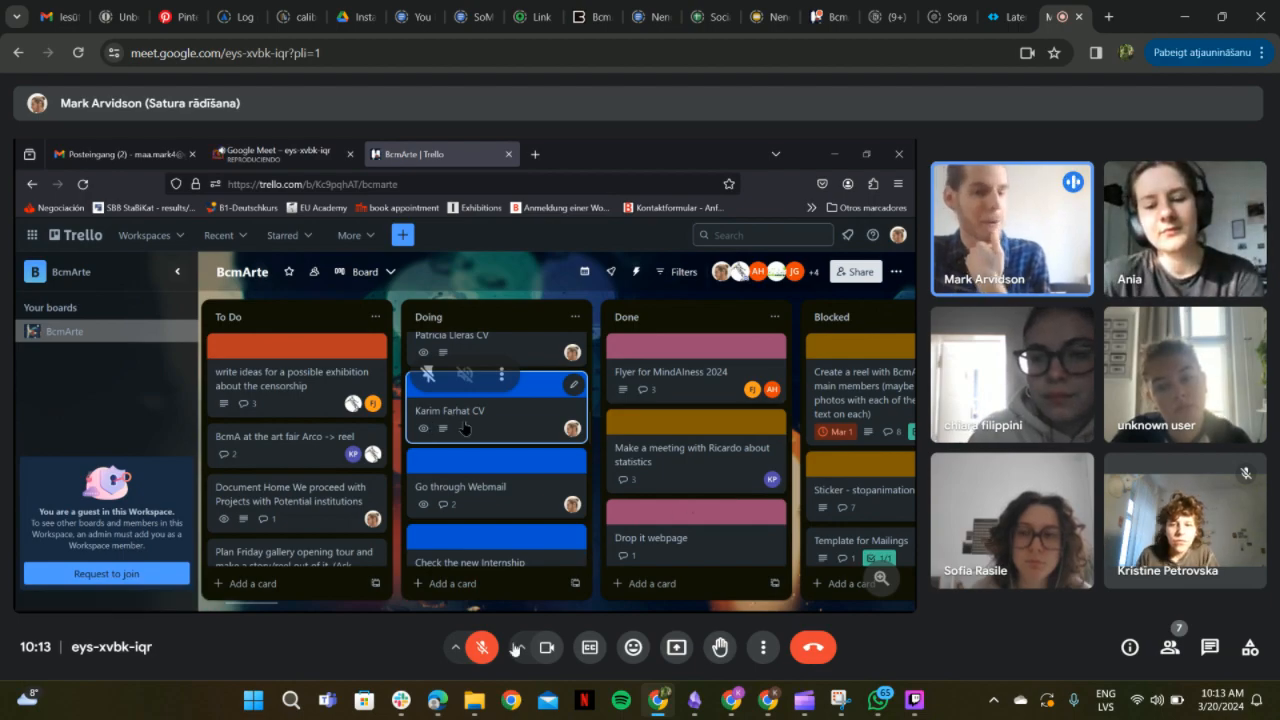
- Unmute to speak in the Meet call, then open the Go offline? prompt in Twitch Studio
click(481, 647)
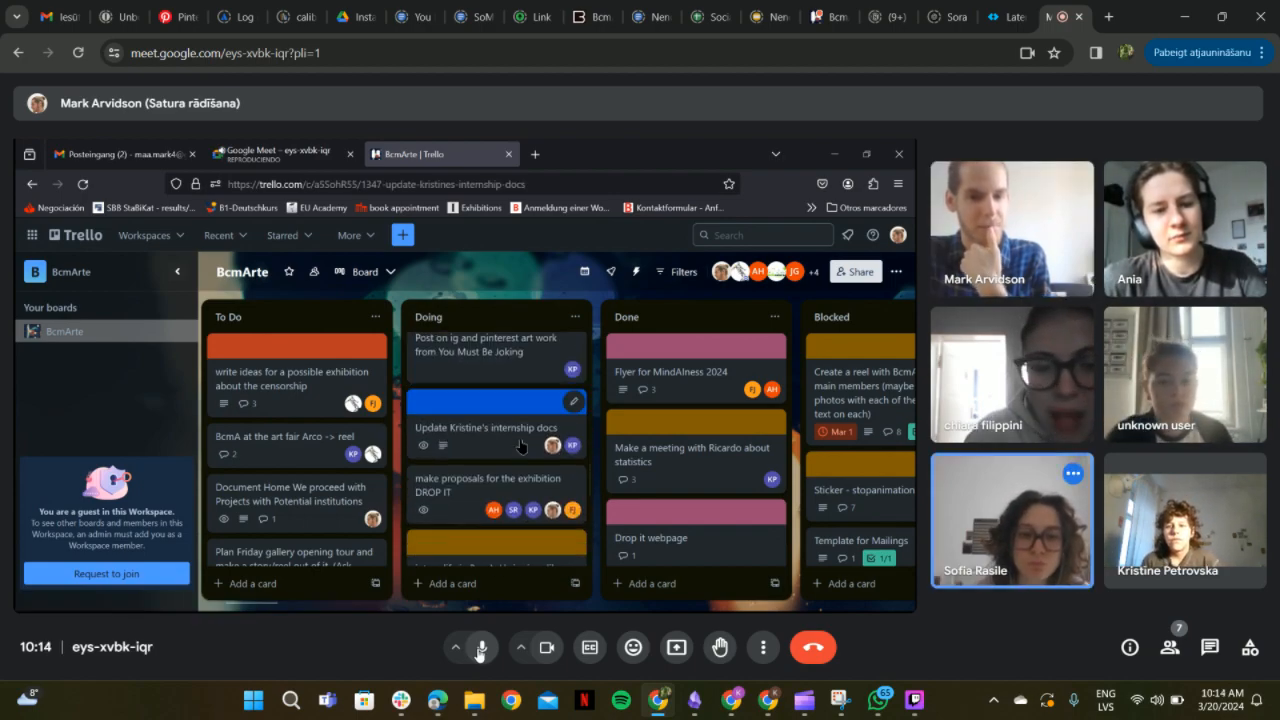
click(485, 427)
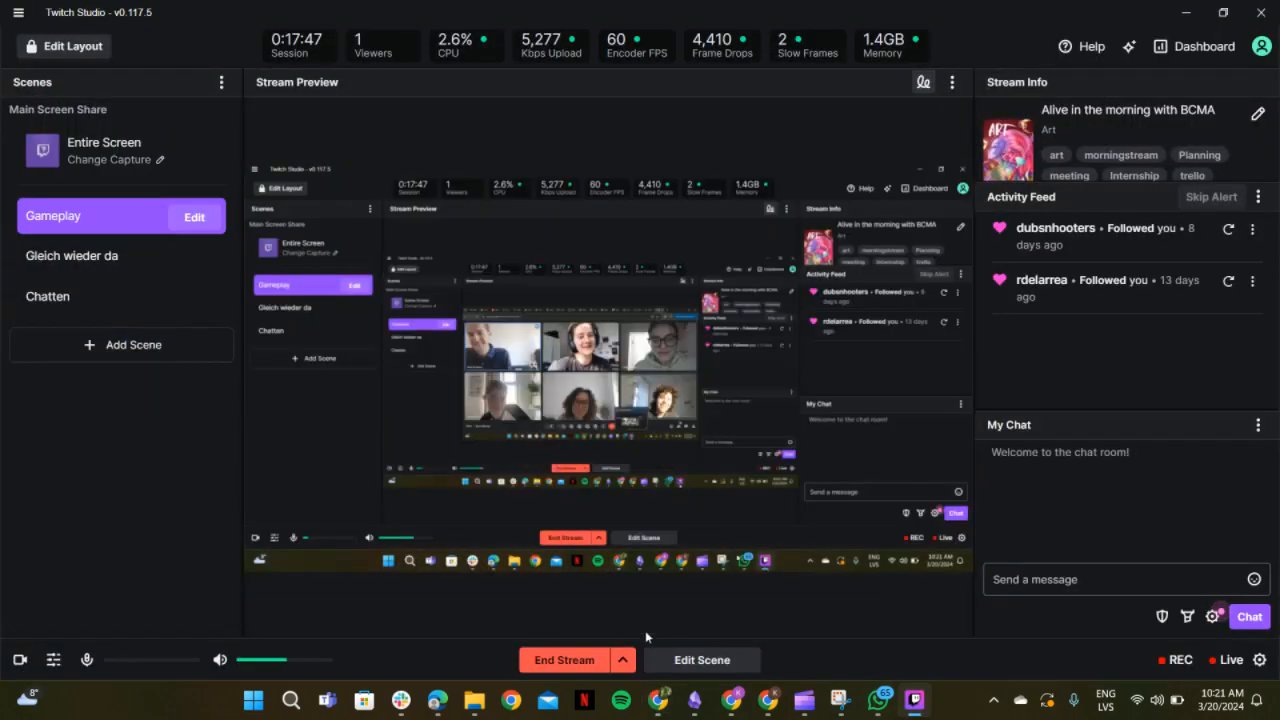
click(564, 659)
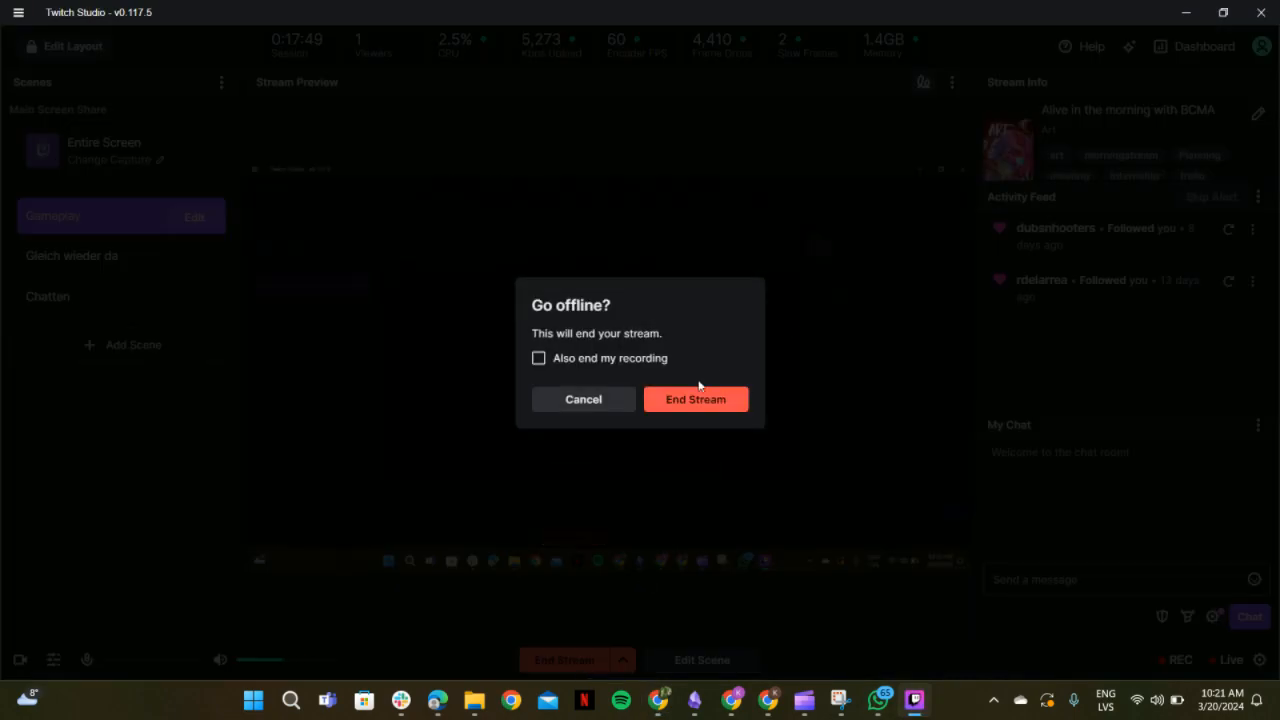